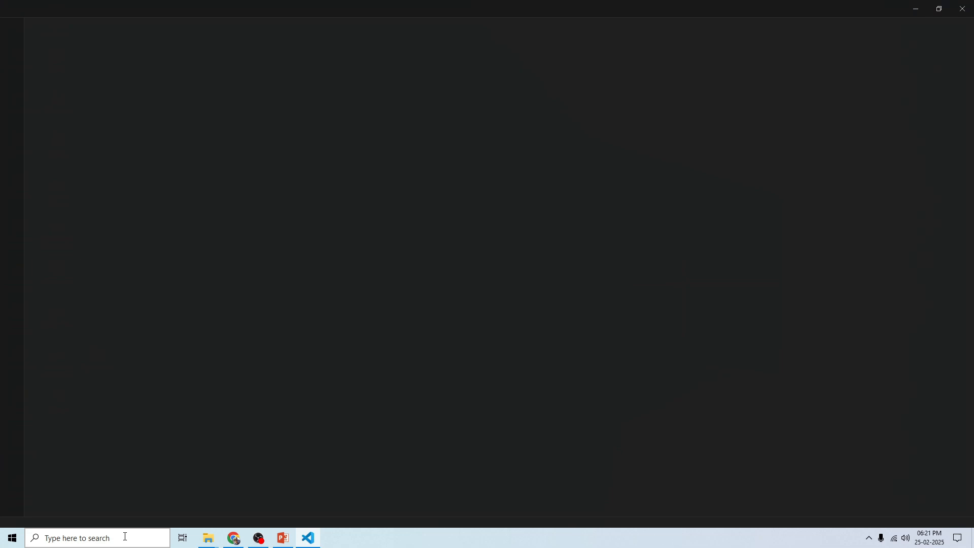
Show the list of terminal profiles from the Terminal panel's + dropdown
left_click(306, 537)
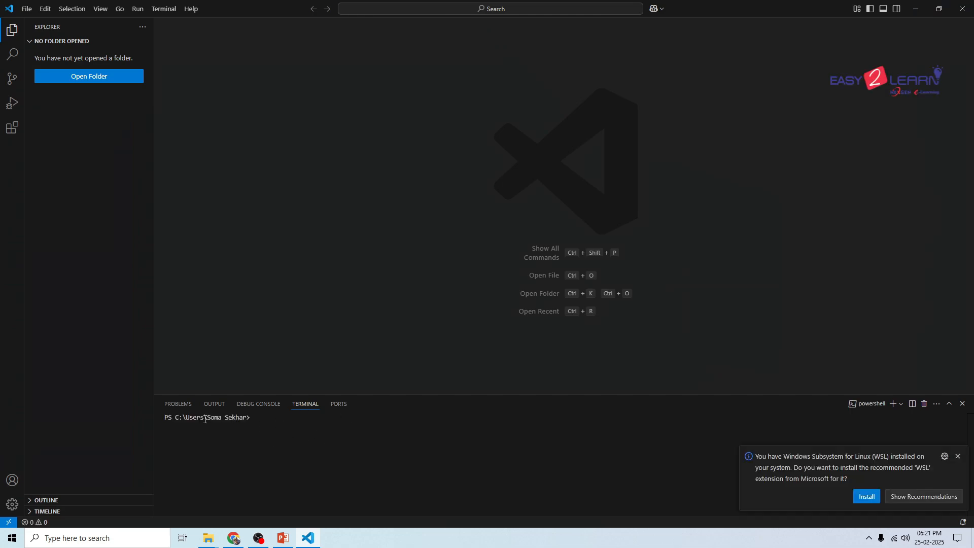
mouse_move(663, 400)
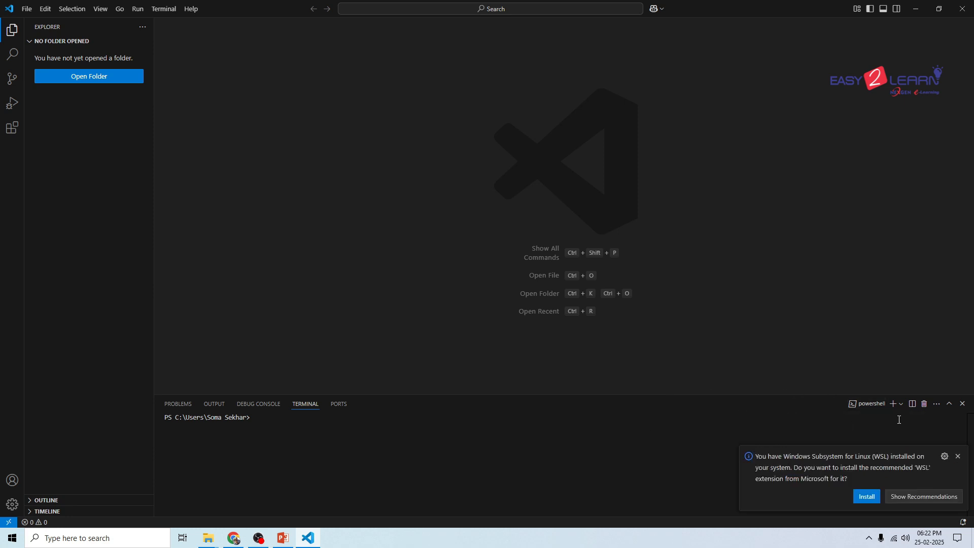
left_click(899, 403)
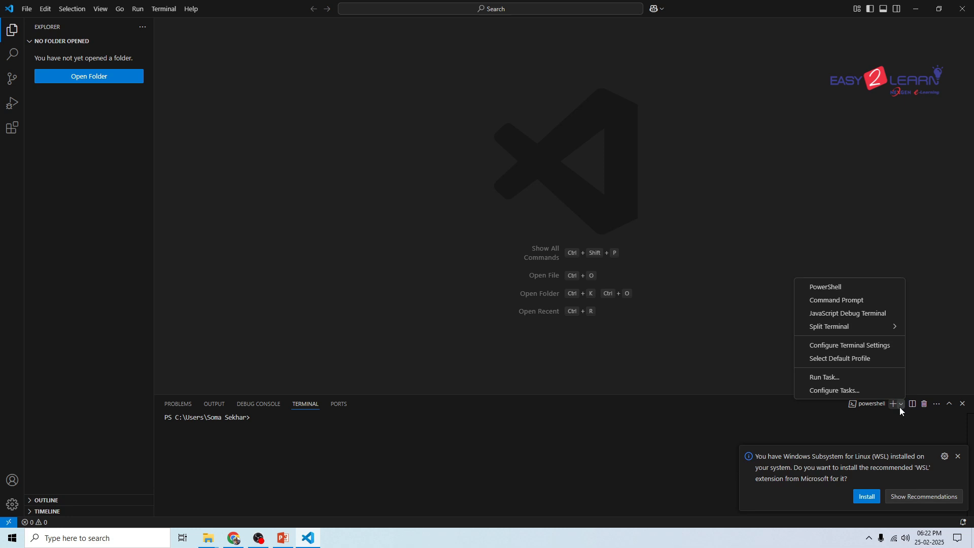
mouse_move(834, 300)
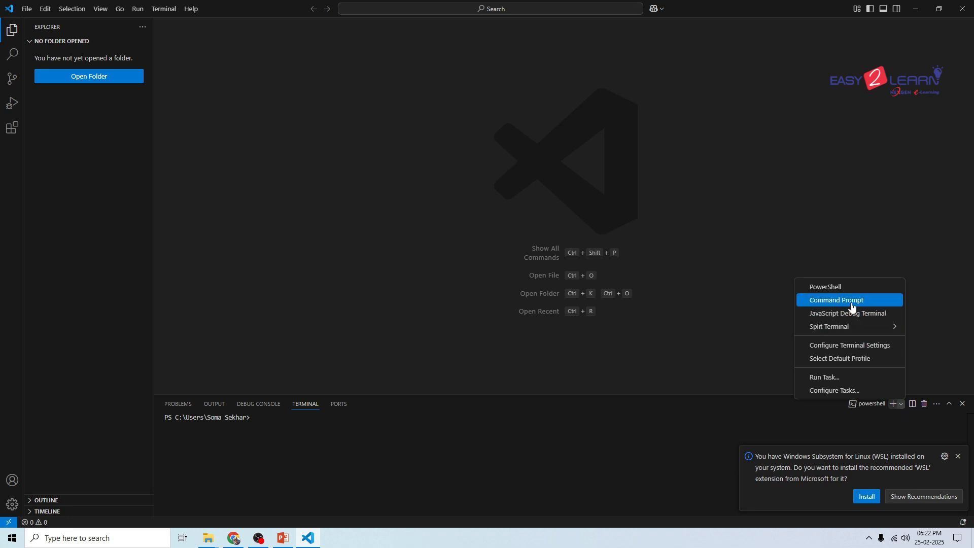
Start a Command Prompt terminal, switch to drive D: and create the djangotraining folder
left_click(834, 299)
type("d")
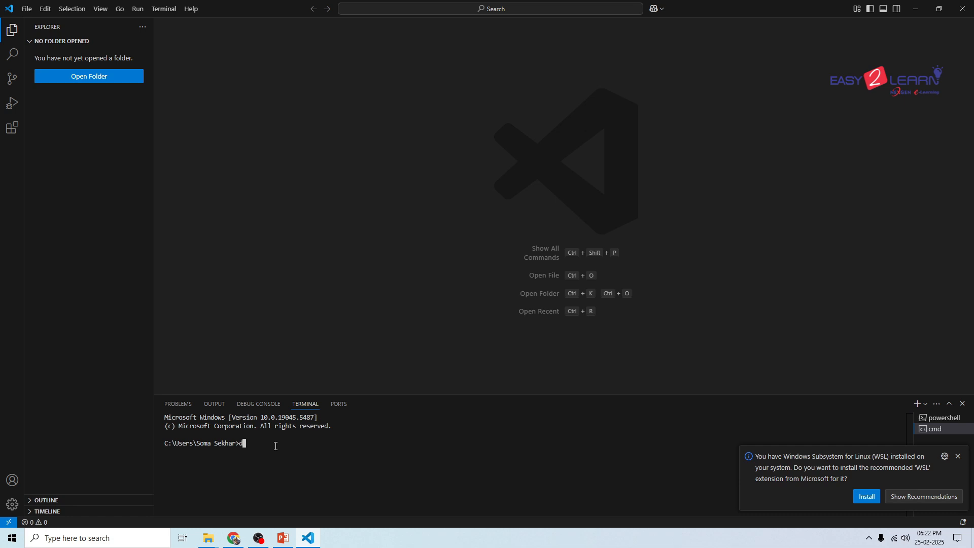
type(":")
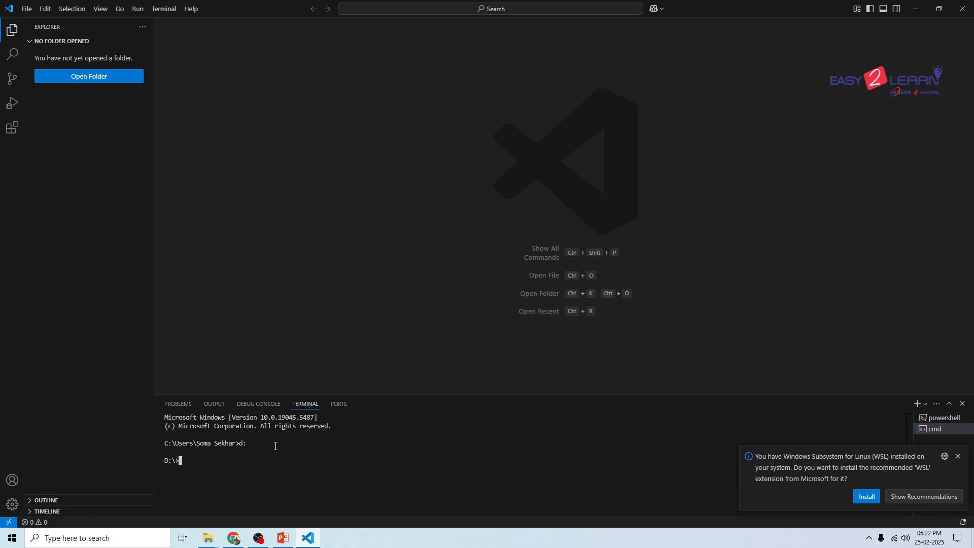
type("mkdir")
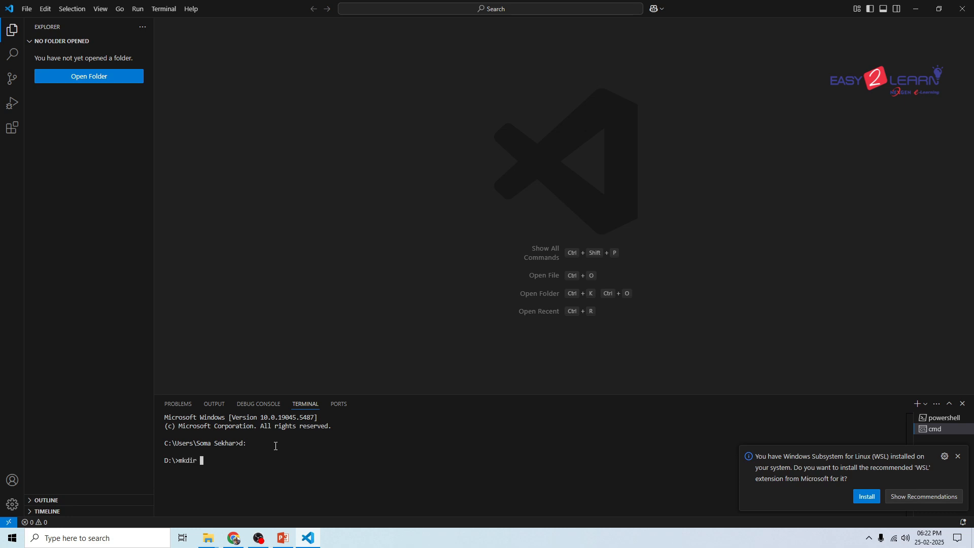
type("djangotra")
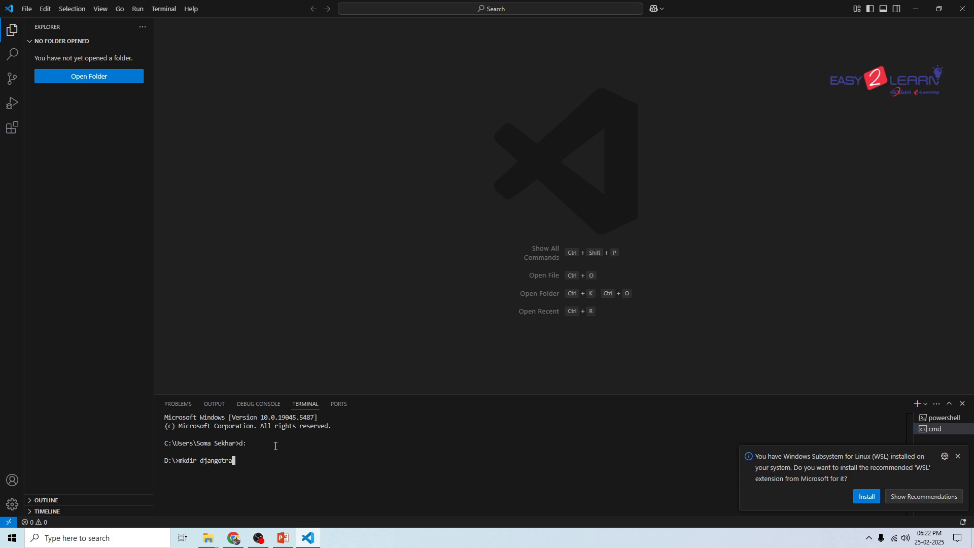
type("ining")
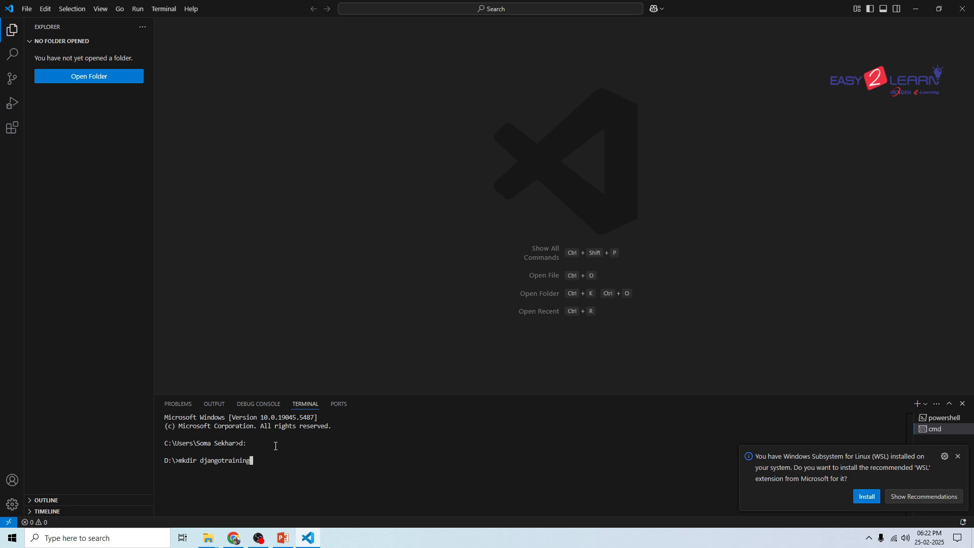
key("Return")
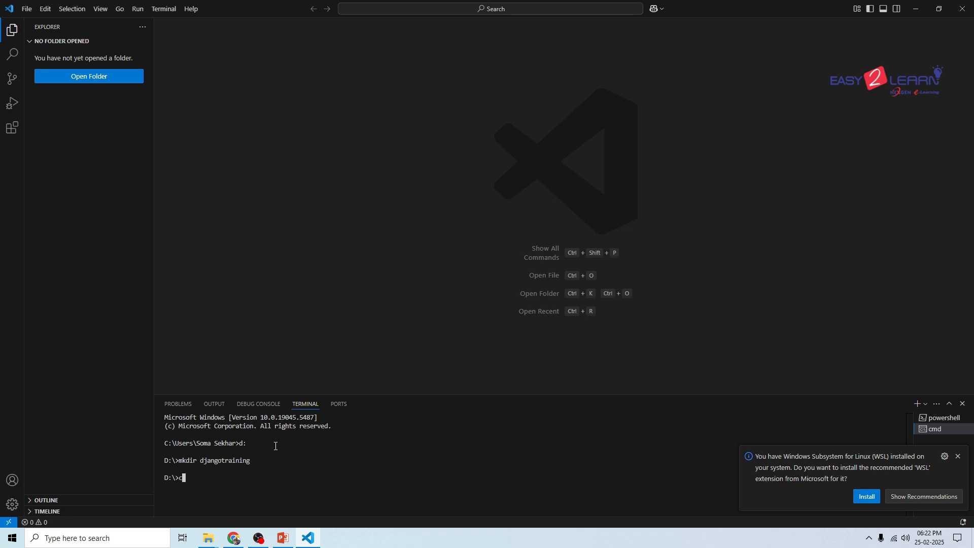
Move into djangotraining and run django-admin startproject myproject
type("d")
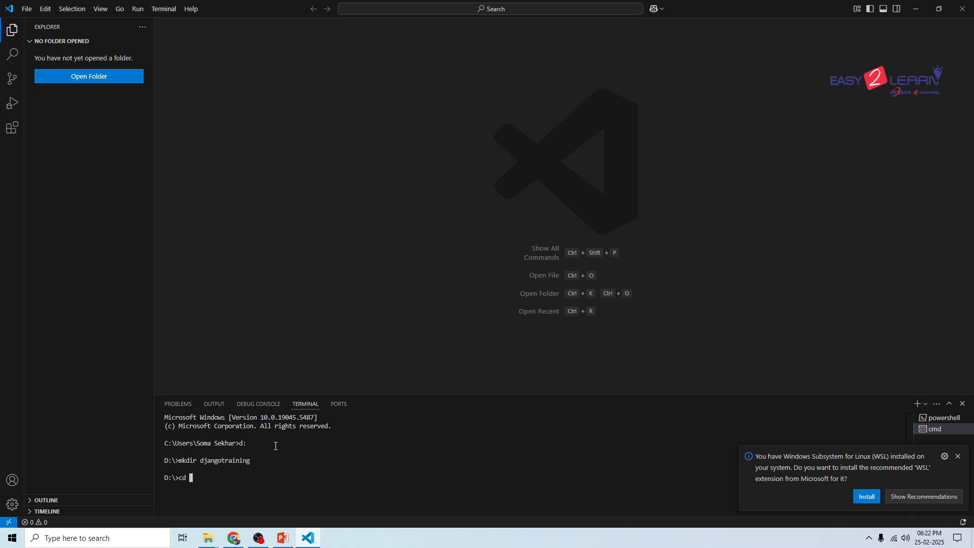
type("djangod")
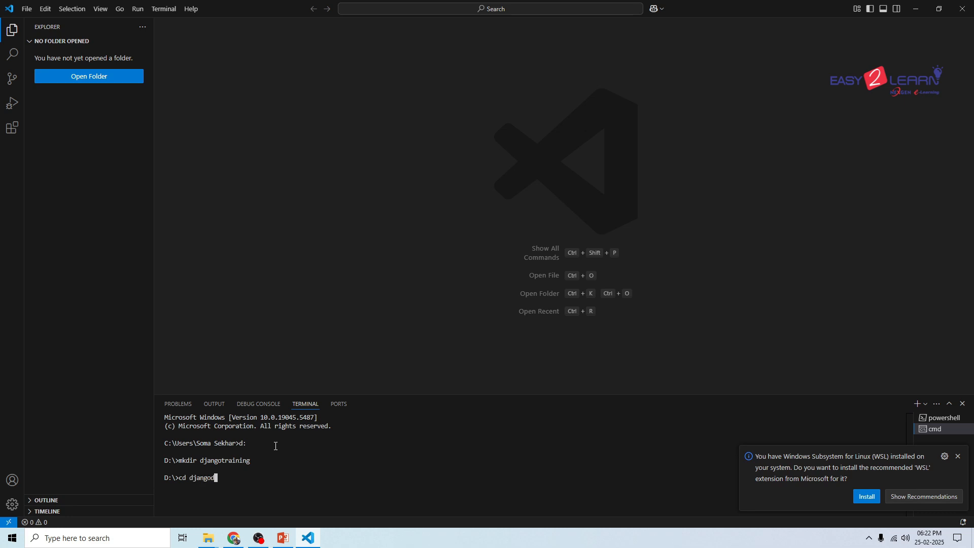
type("training")
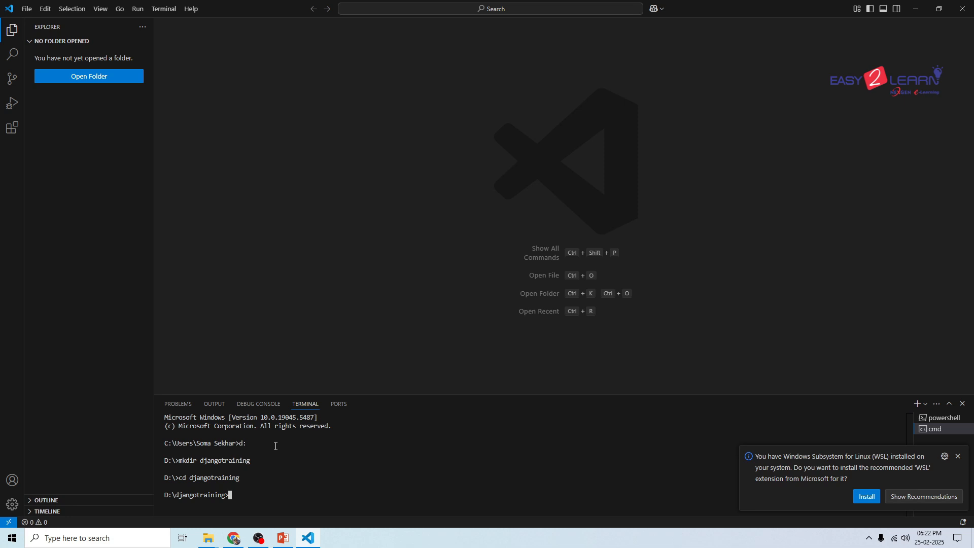
type("django-a")
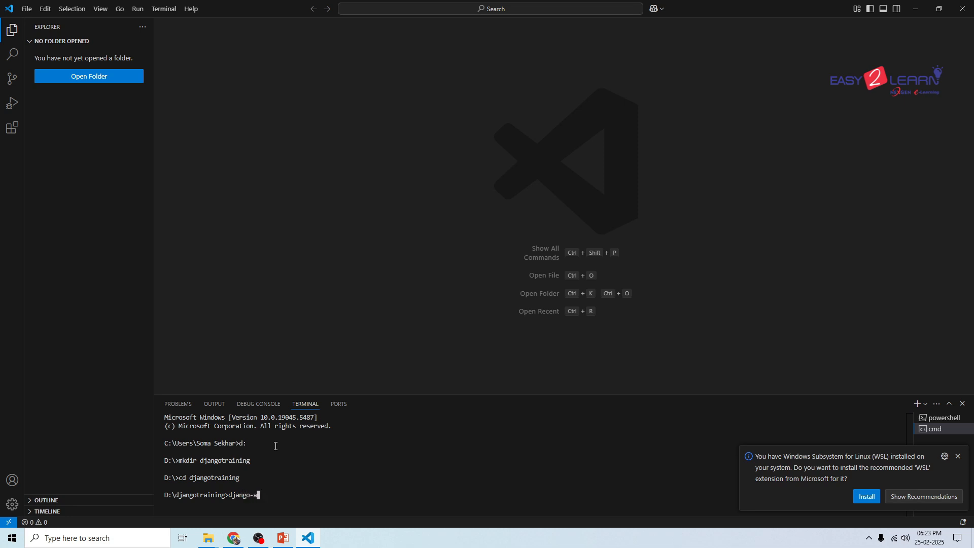
type("dmin s")
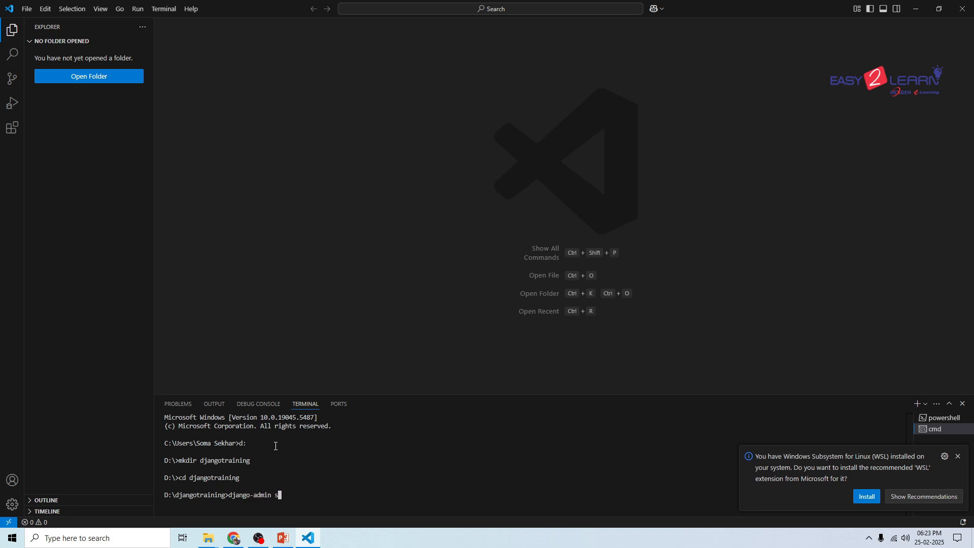
type("tart")
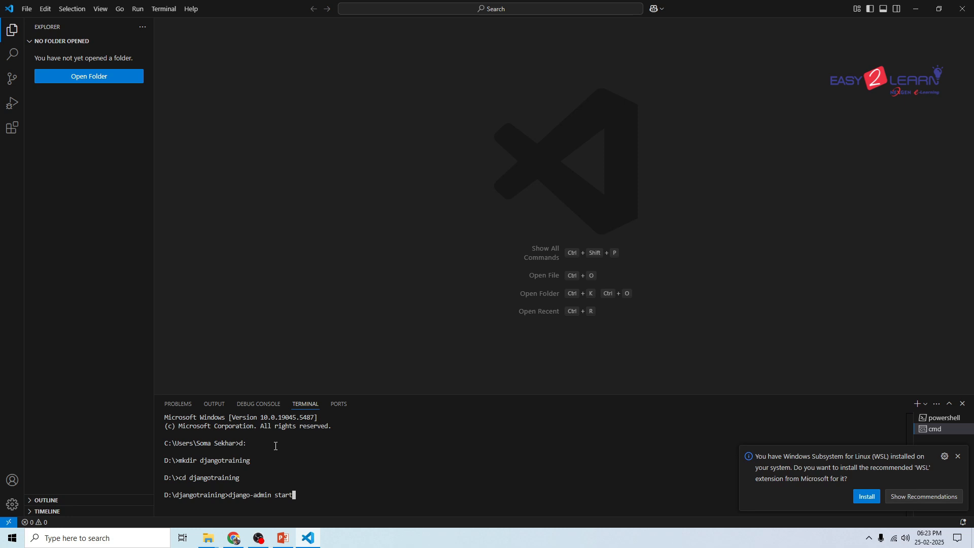
type("proj")
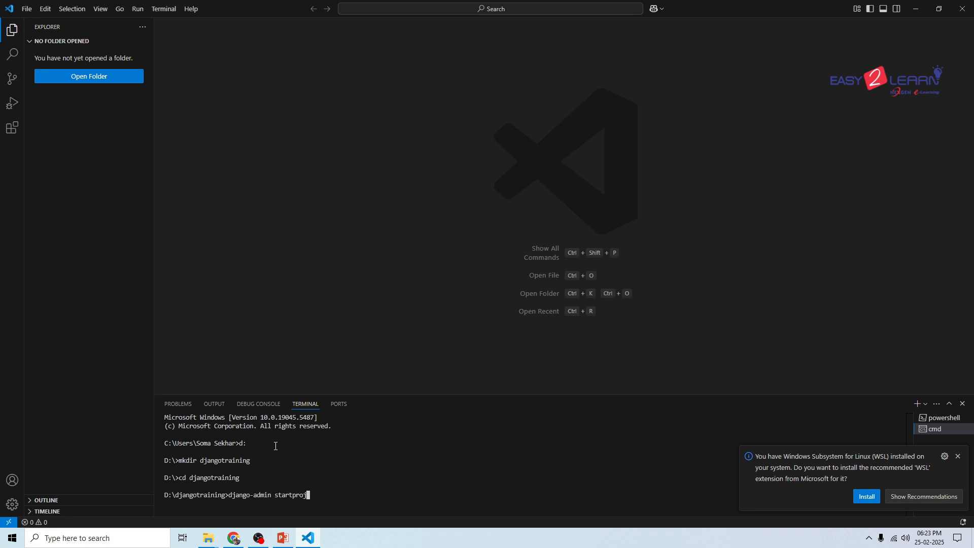
type("ect")
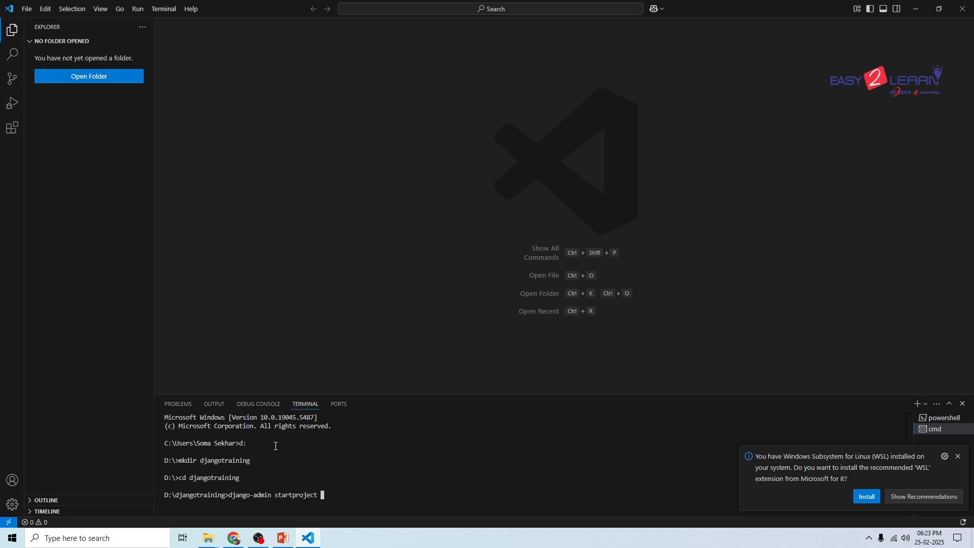
type("my")
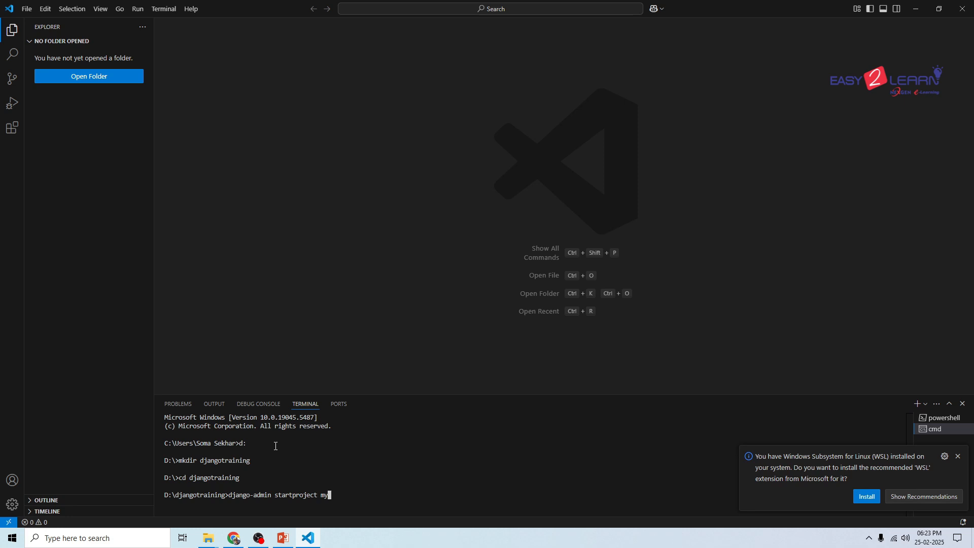
type("project")
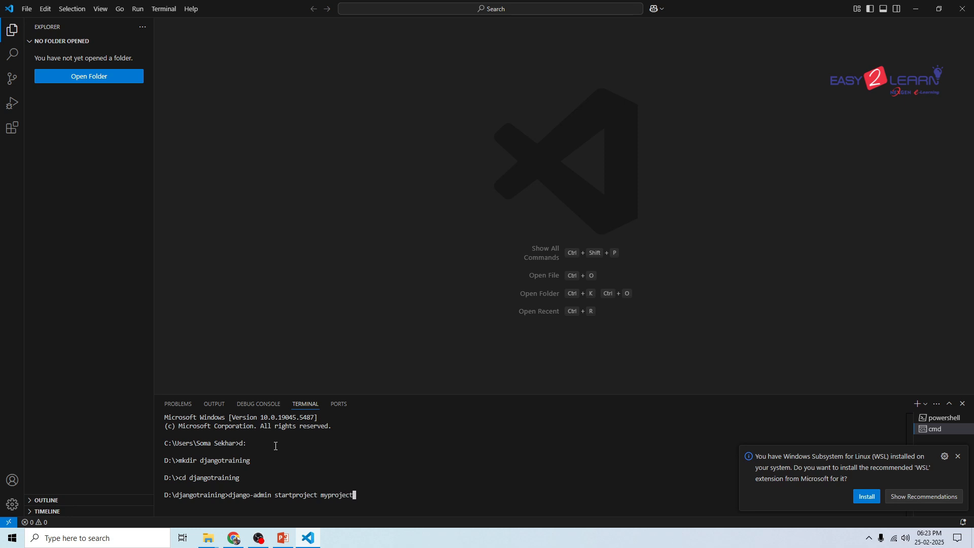
key("Return")
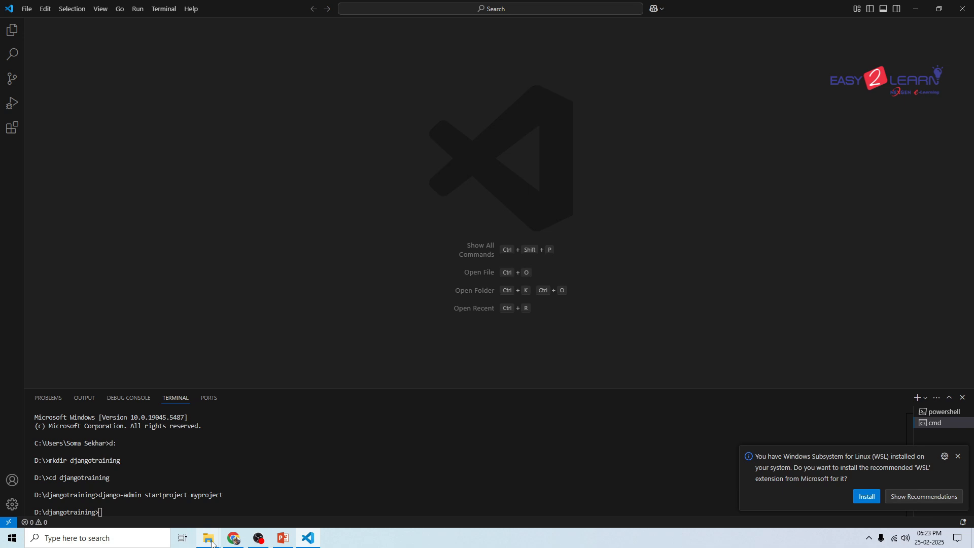
Browse into the djangotraining folder in File Explorer
left_click(208, 537)
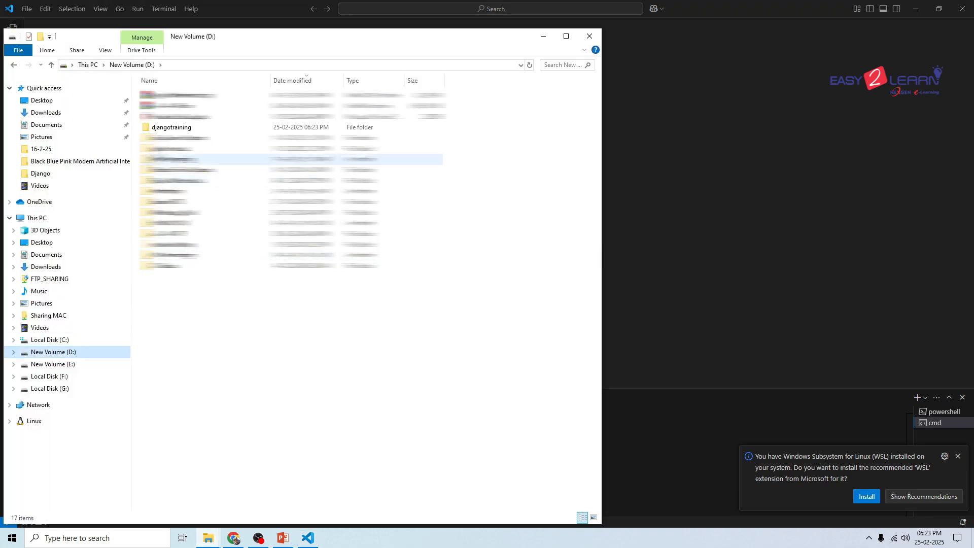
left_click(172, 127)
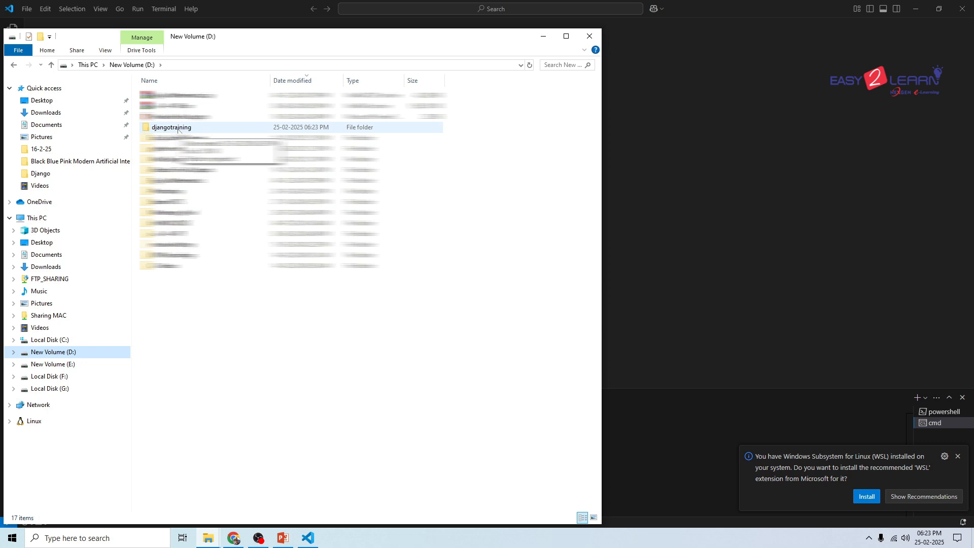
double_click(172, 128)
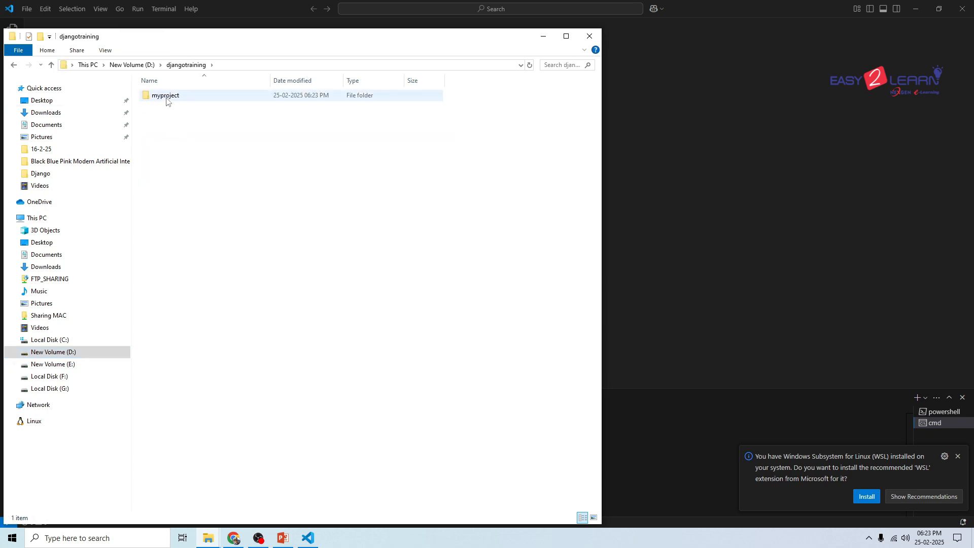
mouse_move(165, 95)
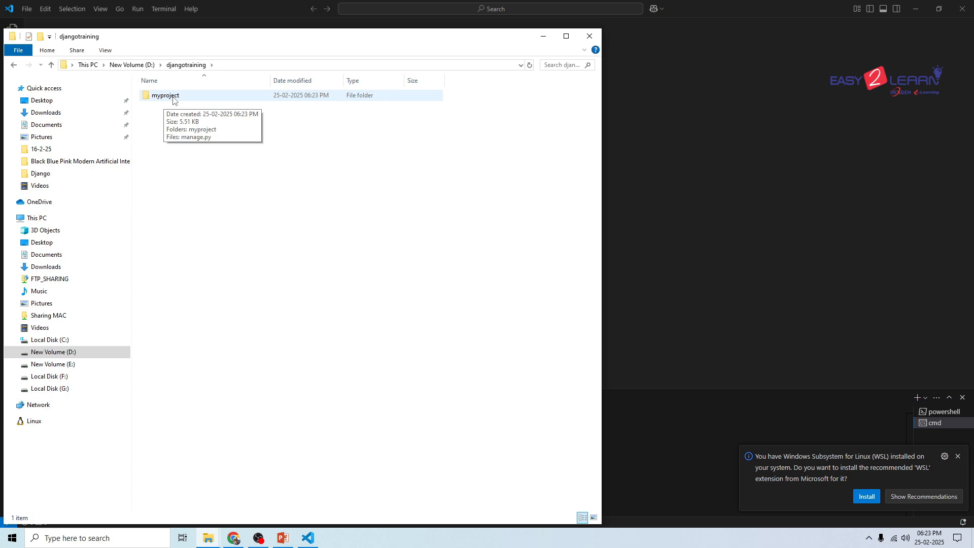
Enter myproject and its inner myproject package to inspect the generated files
double_click(165, 95)
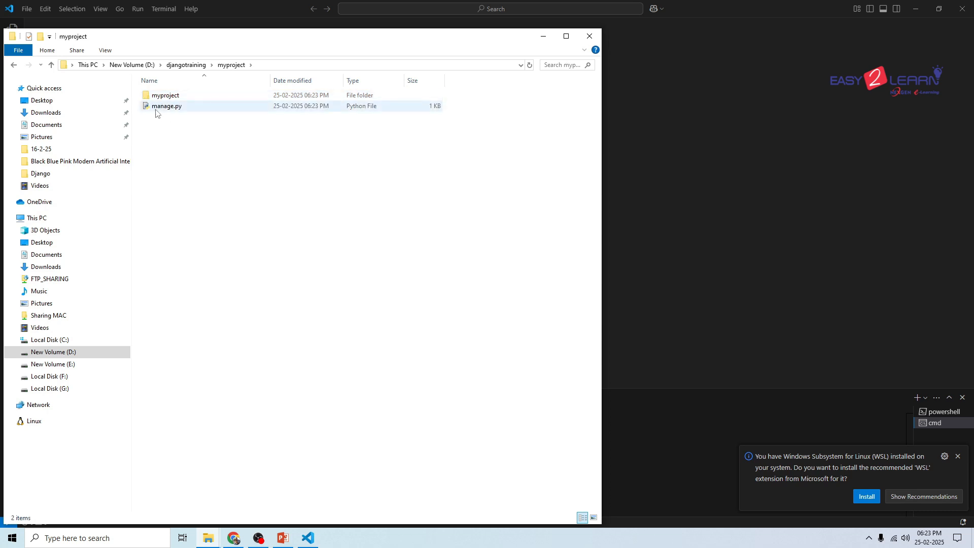
left_click(166, 95)
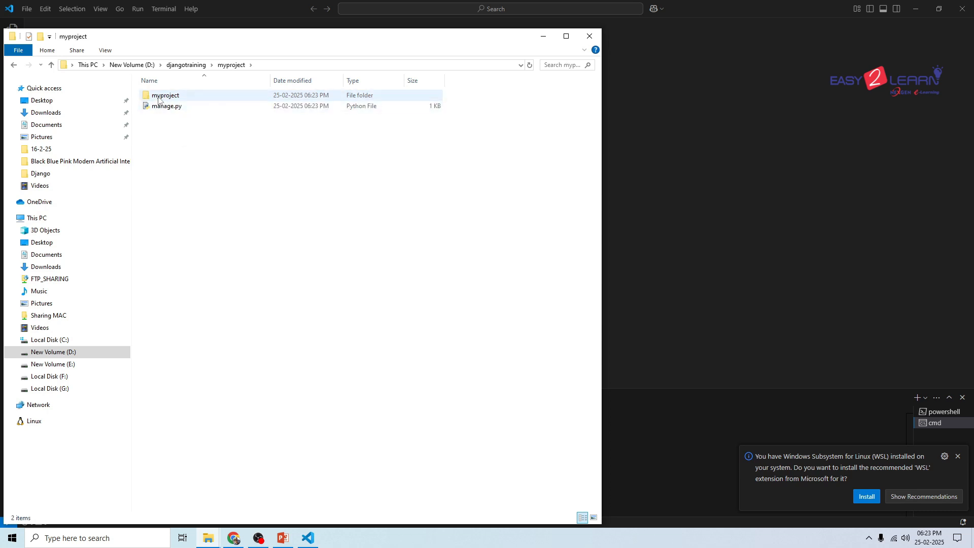
mouse_move(172, 100)
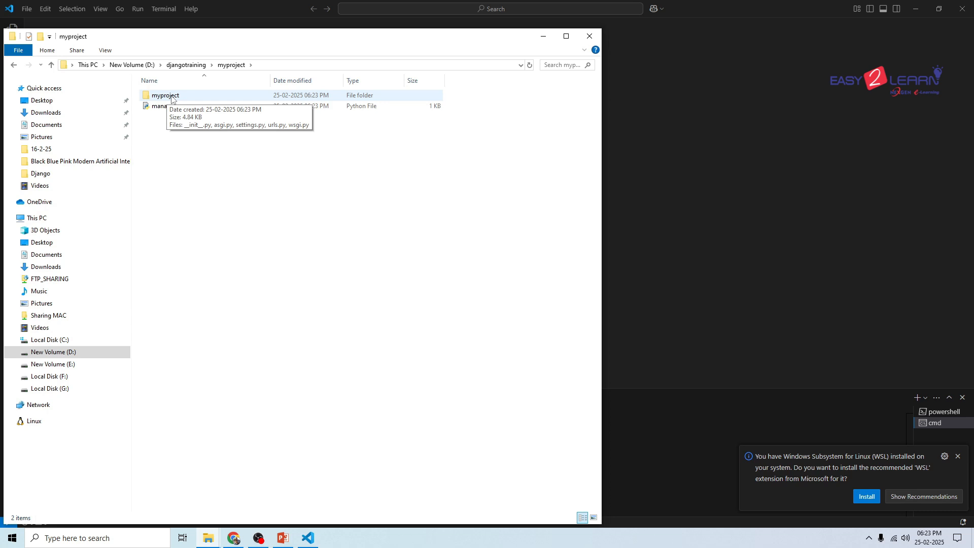
double_click(165, 95)
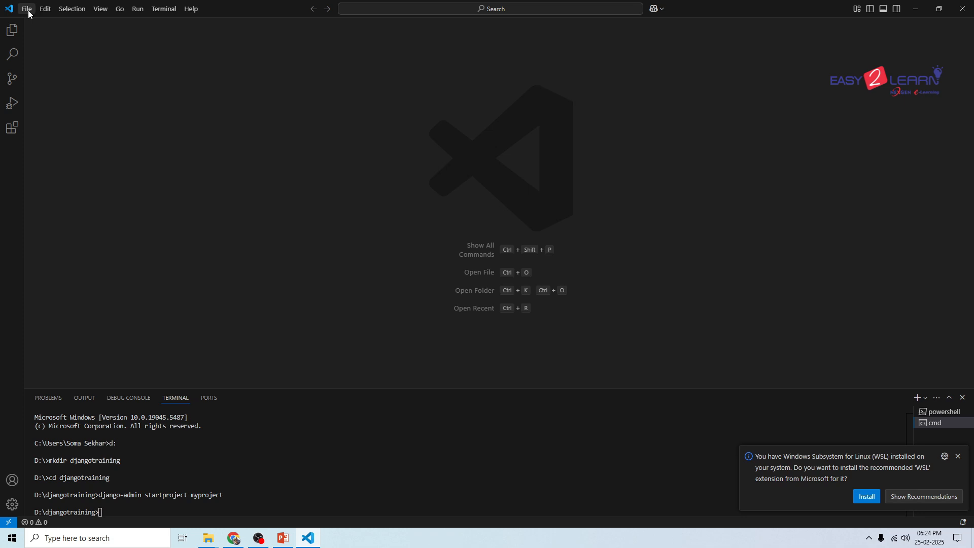
Open D:\djangotraining as the workspace folder and trust its authors
left_click(26, 8)
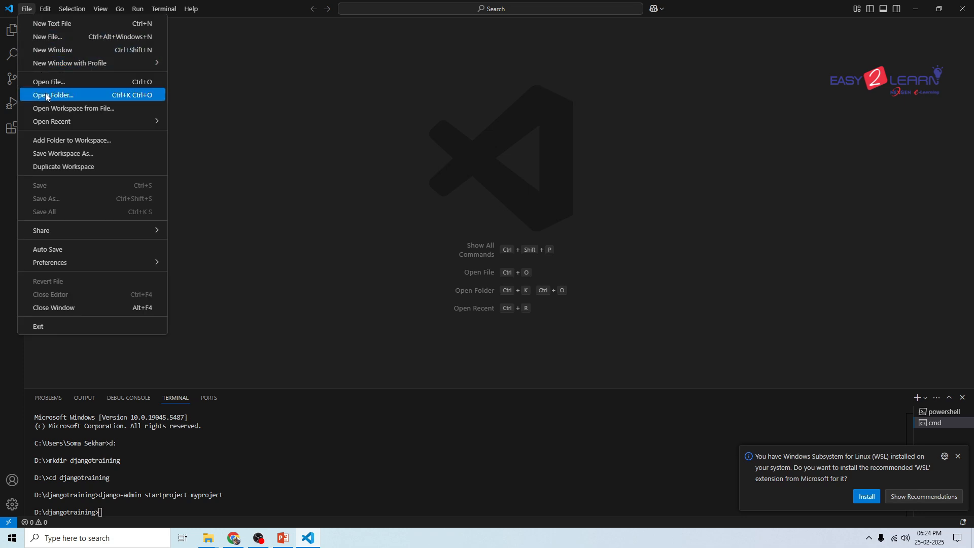
left_click(53, 95)
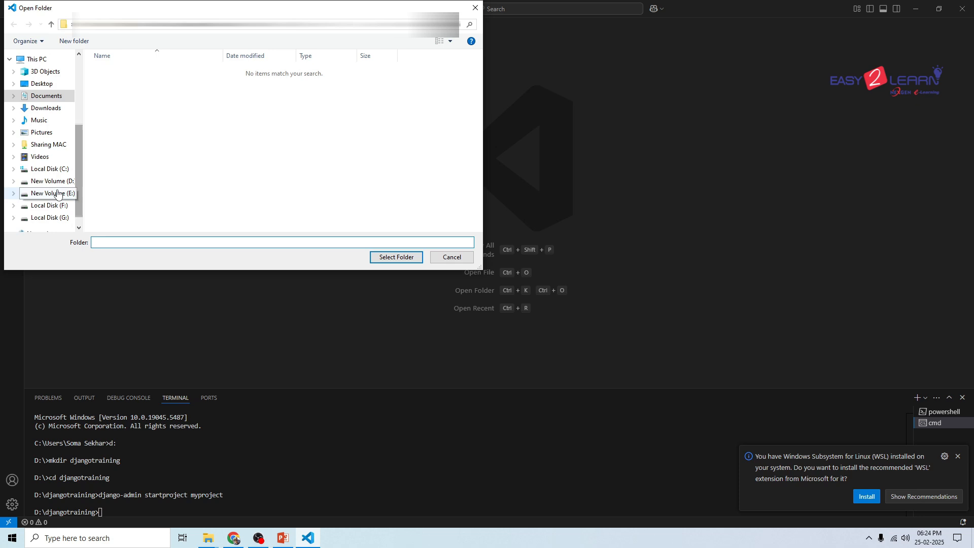
left_click(51, 181)
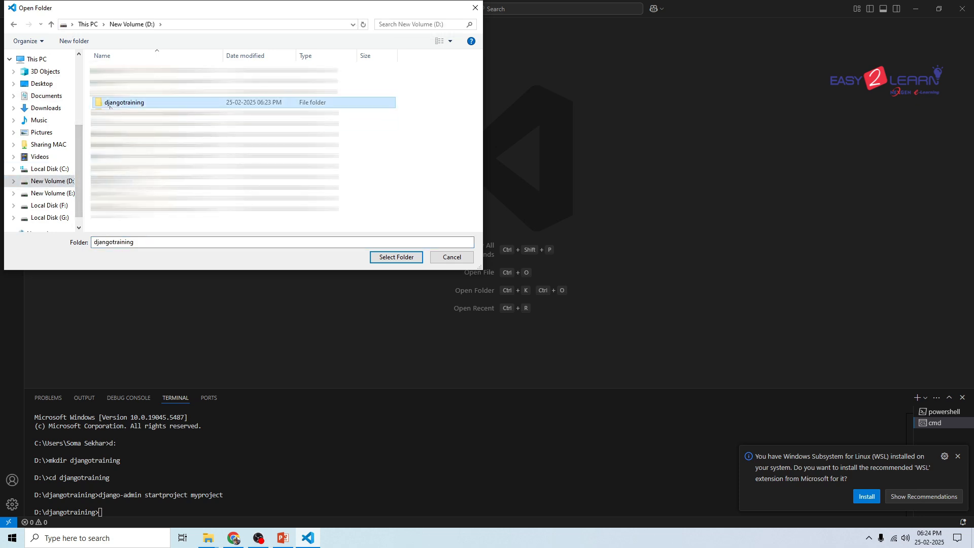
left_click(396, 257)
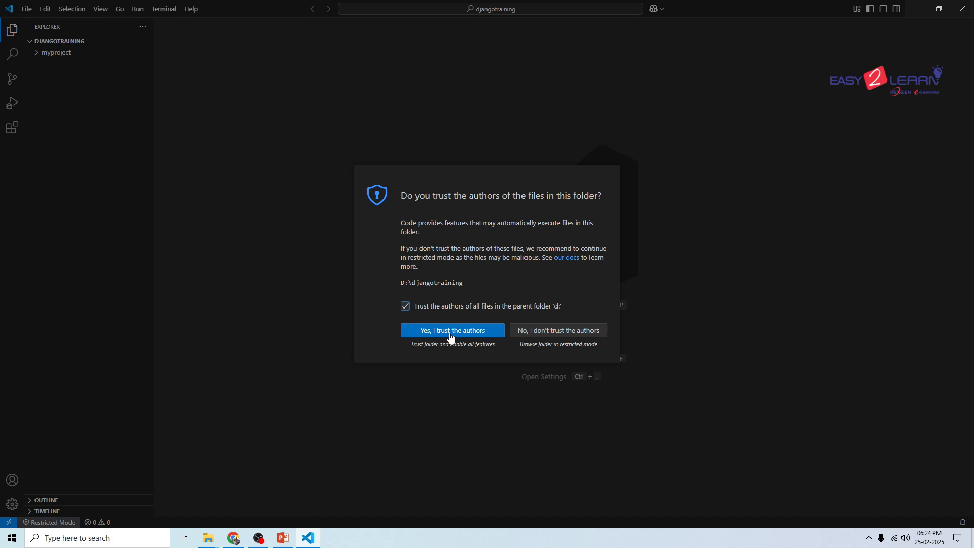
left_click(451, 329)
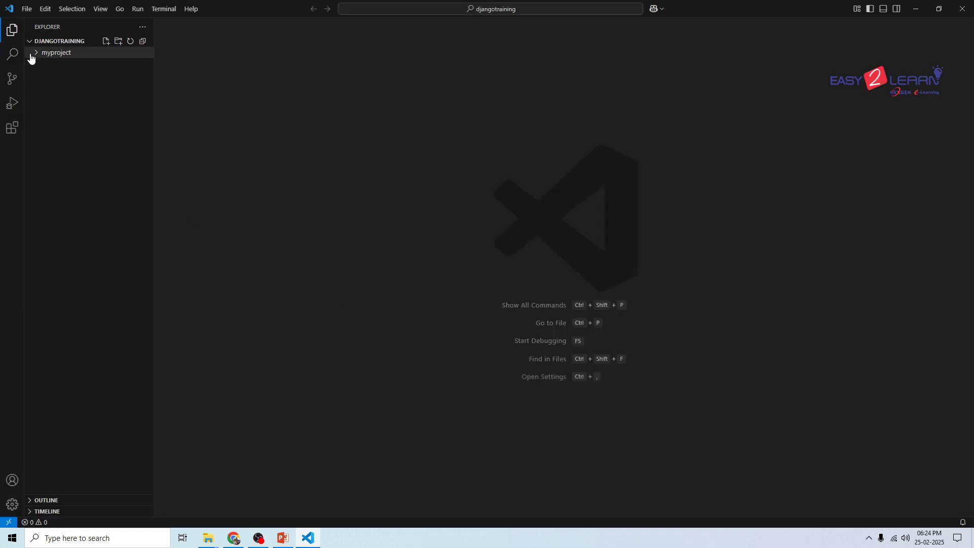
Expand myproject and its inner package in the Explorer to reveal manage.py and settings.py
left_click(57, 52)
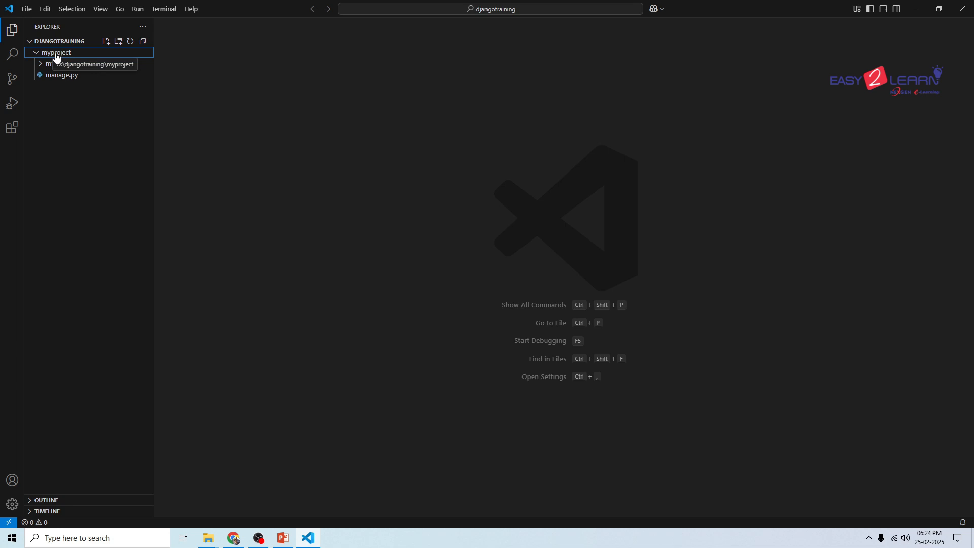
mouse_move(80, 161)
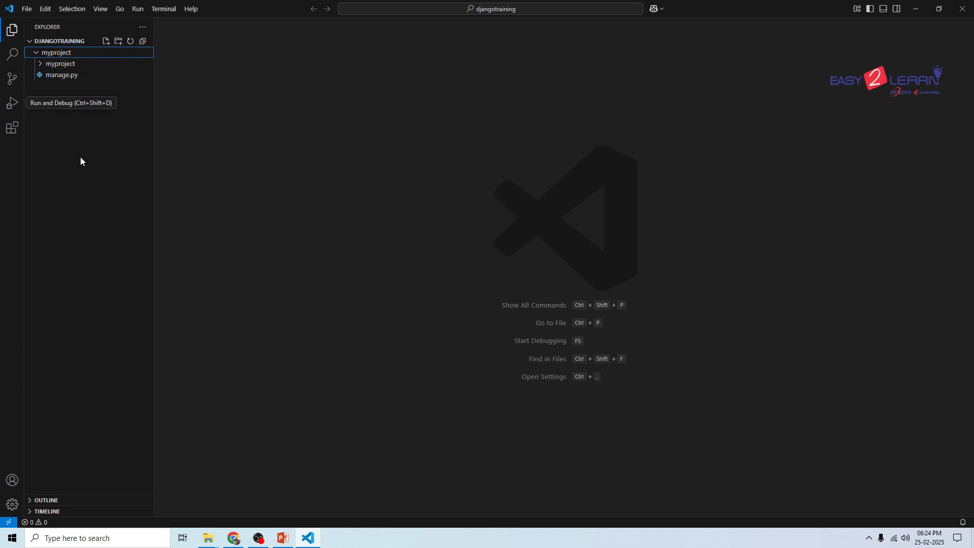
mouse_move(59, 62)
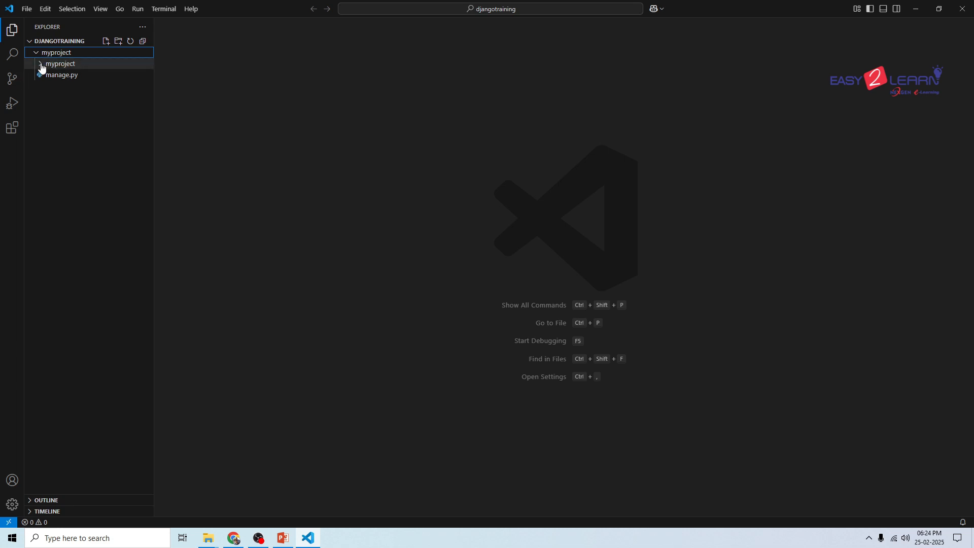
left_click(59, 62)
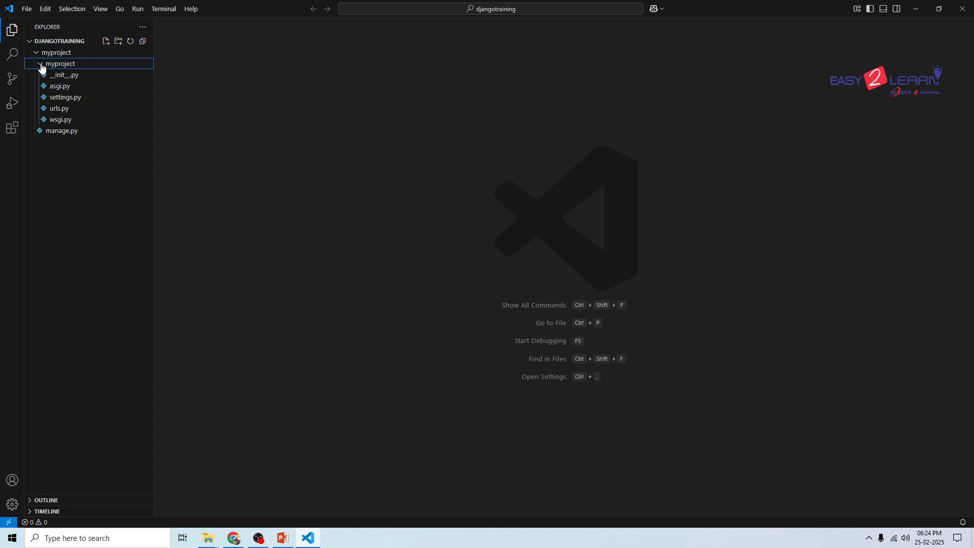
mouse_move(75, 141)
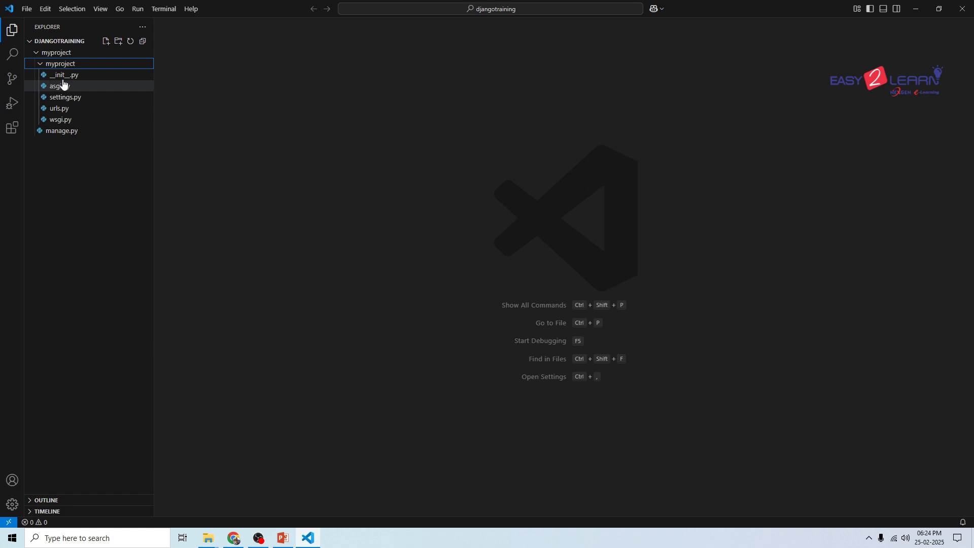
mouse_move(58, 109)
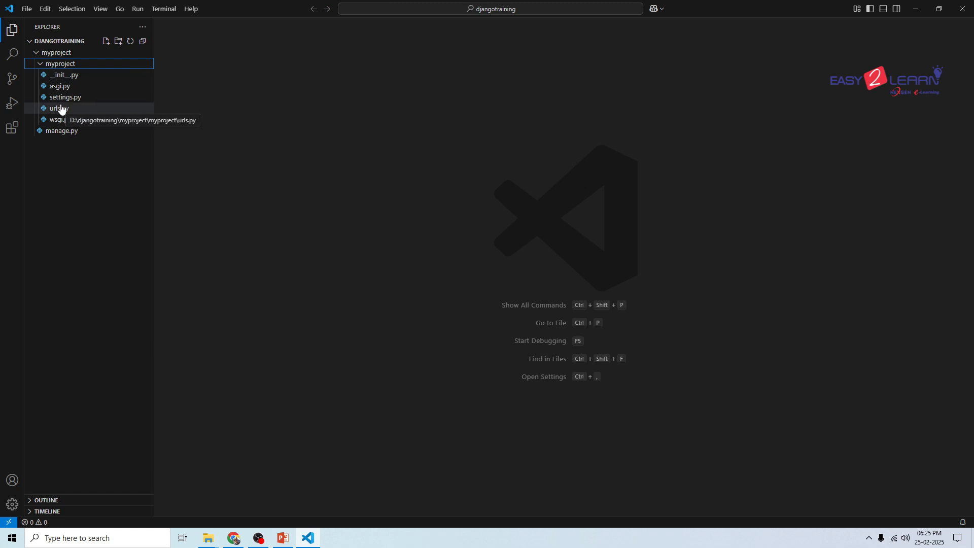
mouse_move(104, 93)
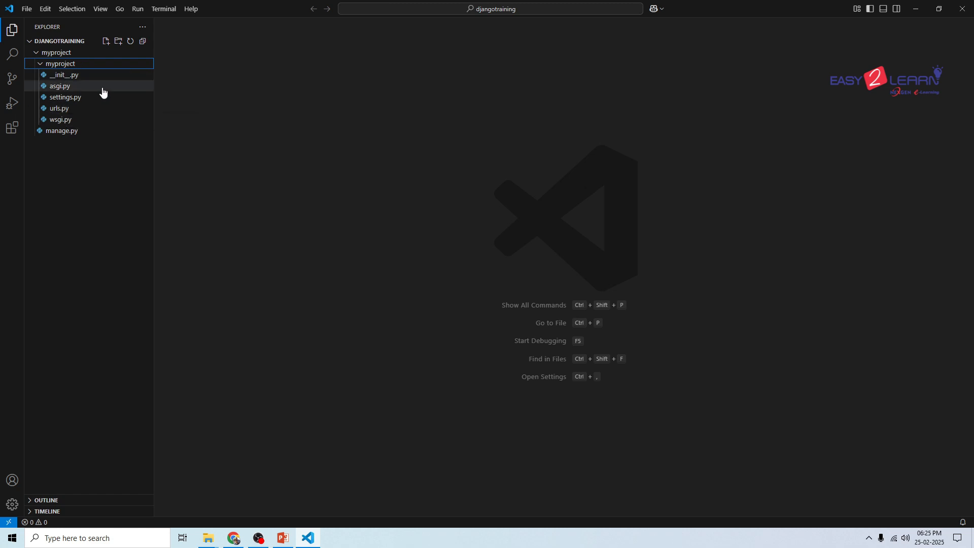
mouse_move(61, 131)
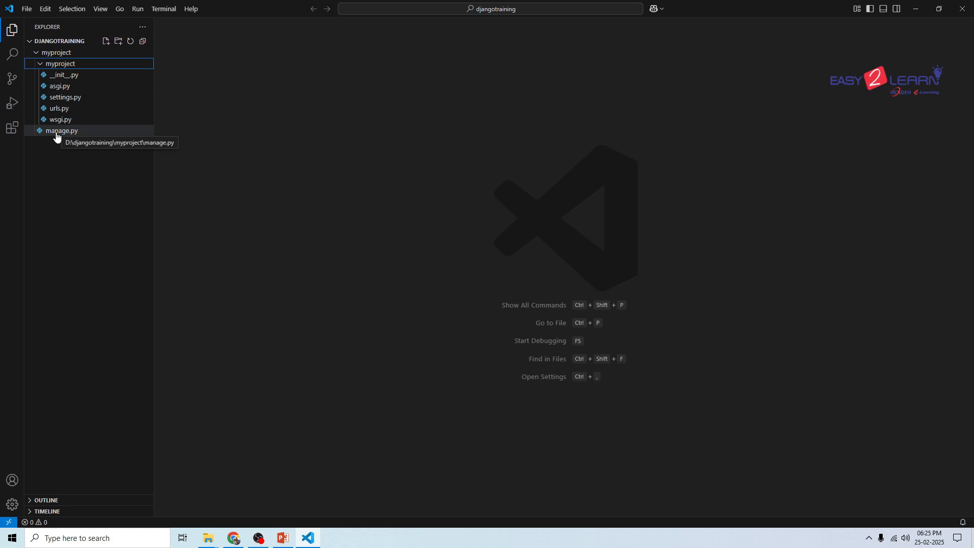
mouse_move(62, 131)
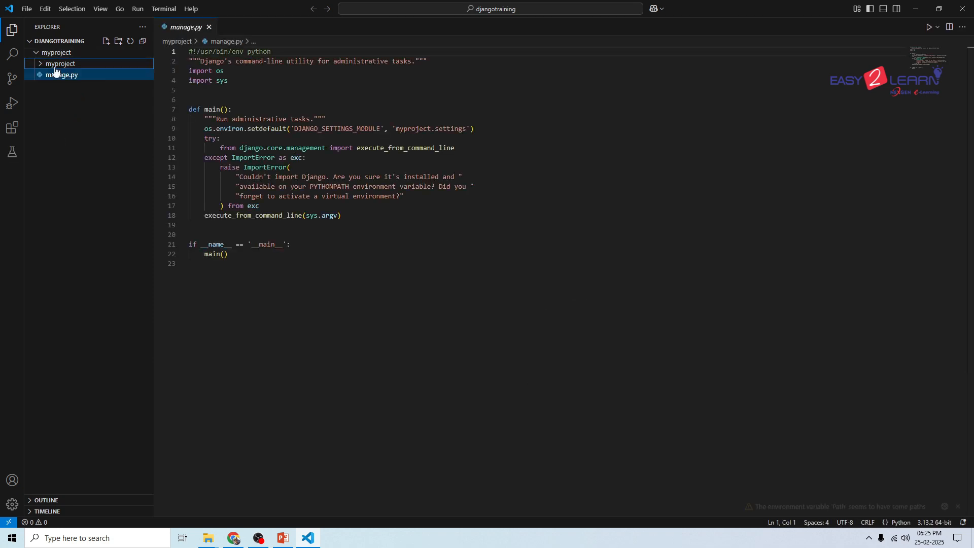
mouse_move(60, 62)
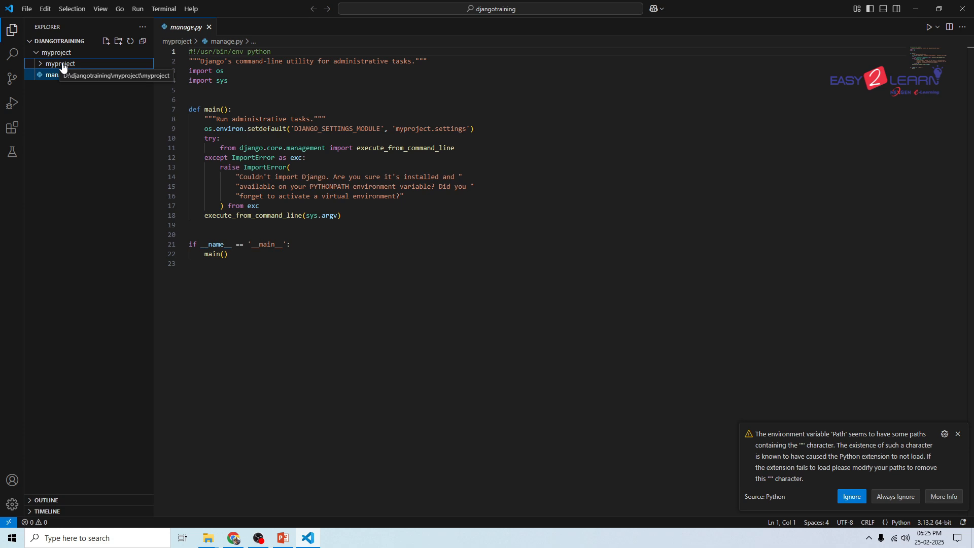
View the empty __init__.py, then settings.py with its INSTALLED_APPS list
left_click(60, 62)
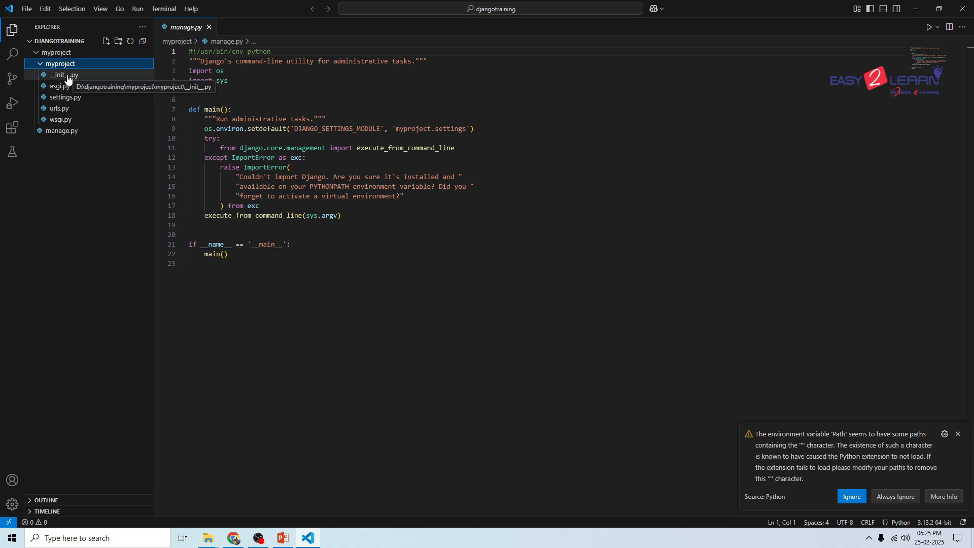
mouse_move(62, 79)
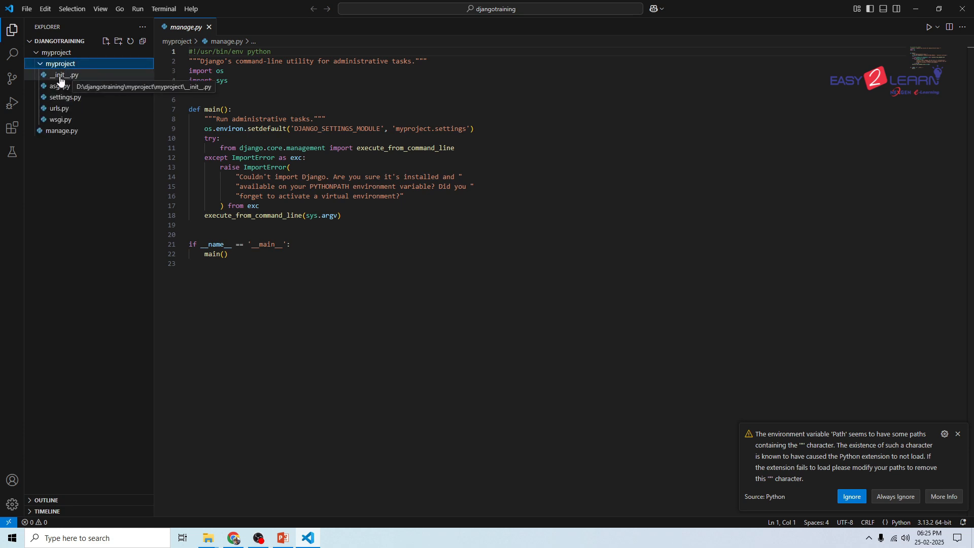
mouse_move(59, 85)
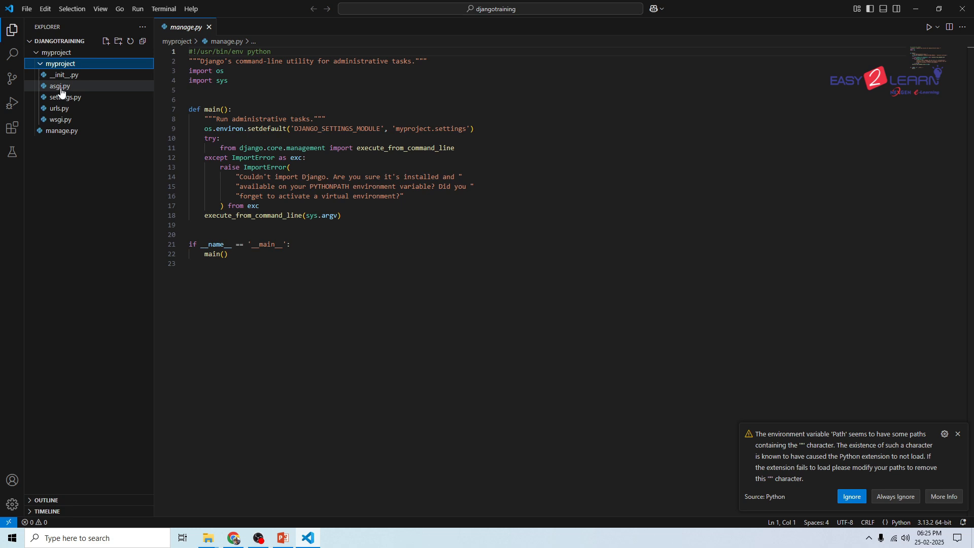
mouse_move(59, 108)
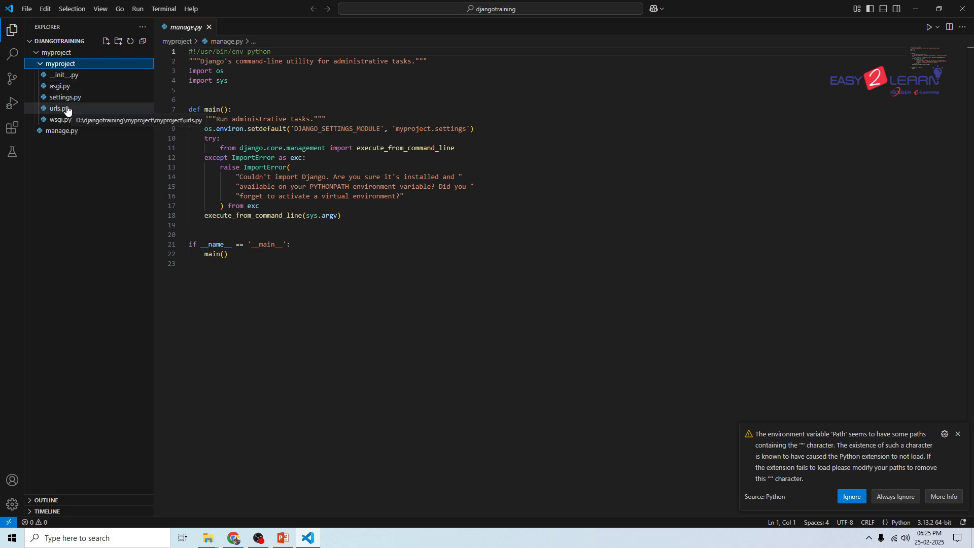
mouse_move(60, 120)
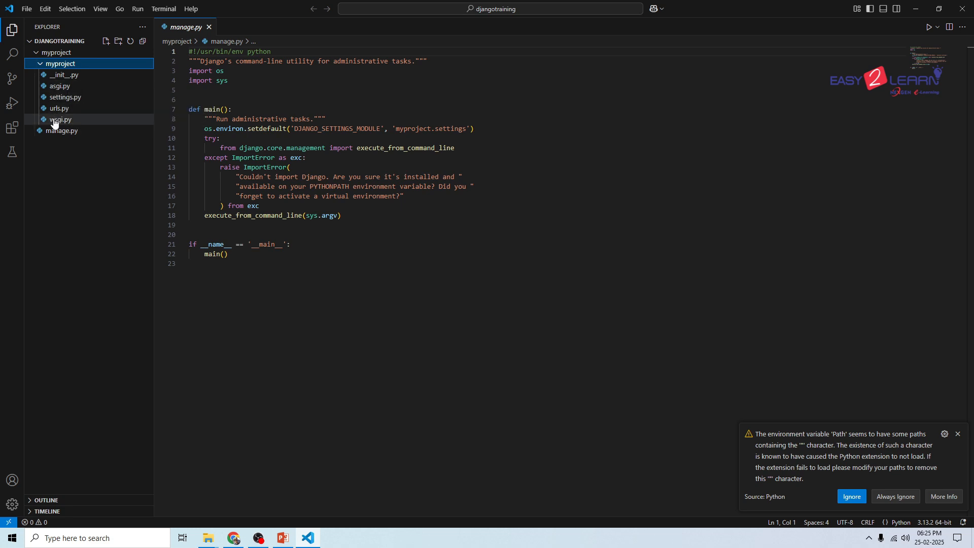
mouse_move(60, 119)
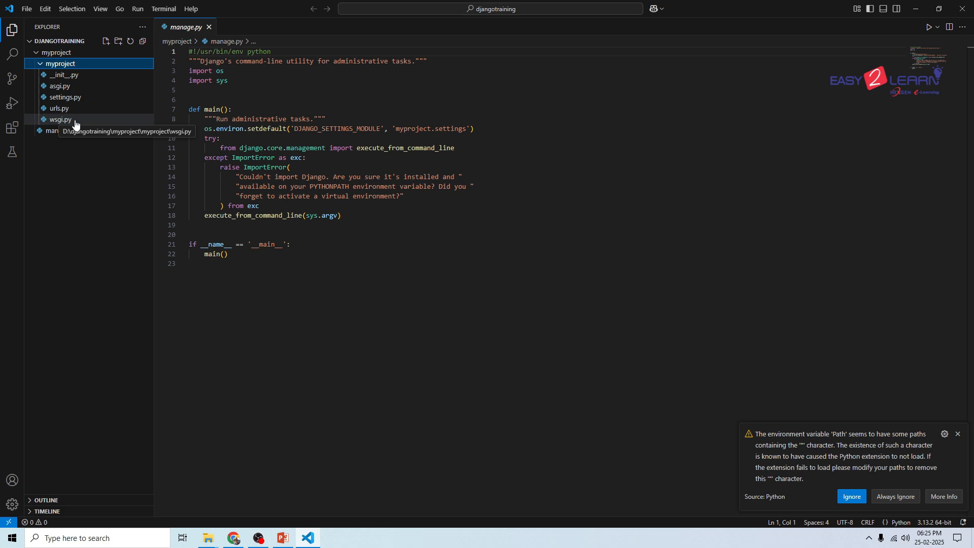
mouse_move(62, 75)
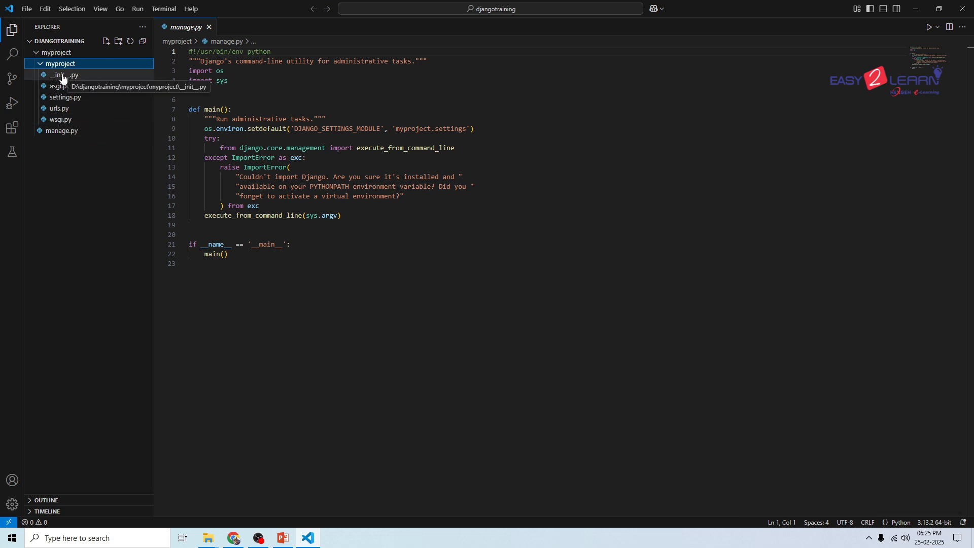
left_click(61, 74)
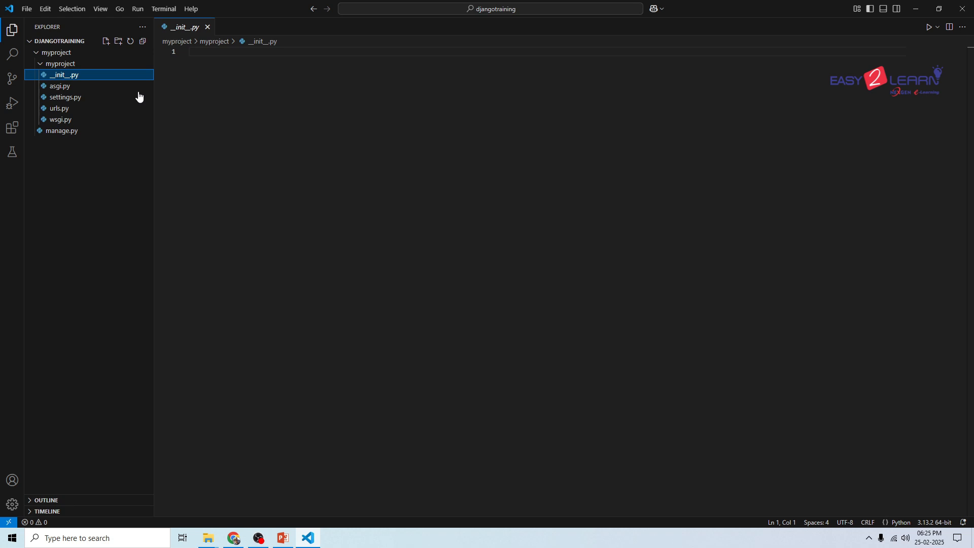
mouse_move(384, 211)
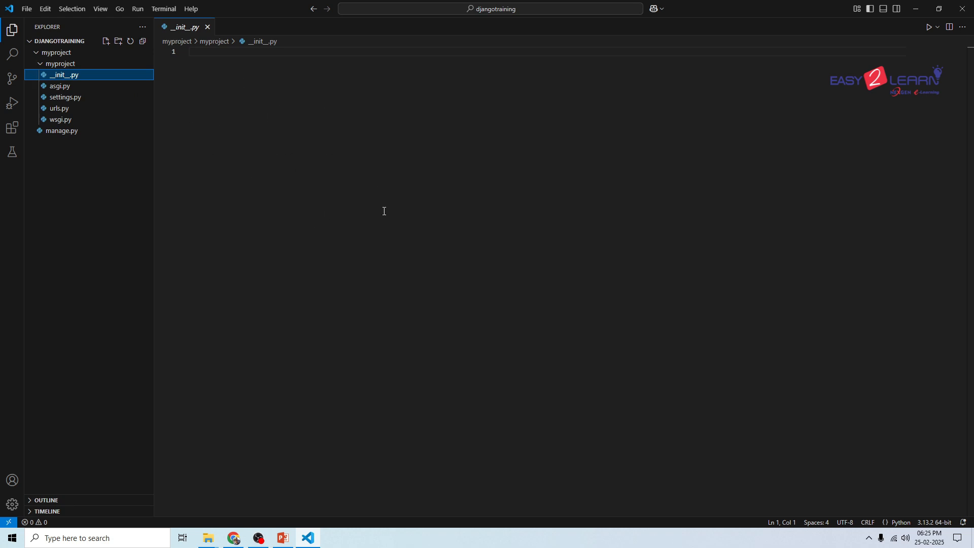
left_click(64, 97)
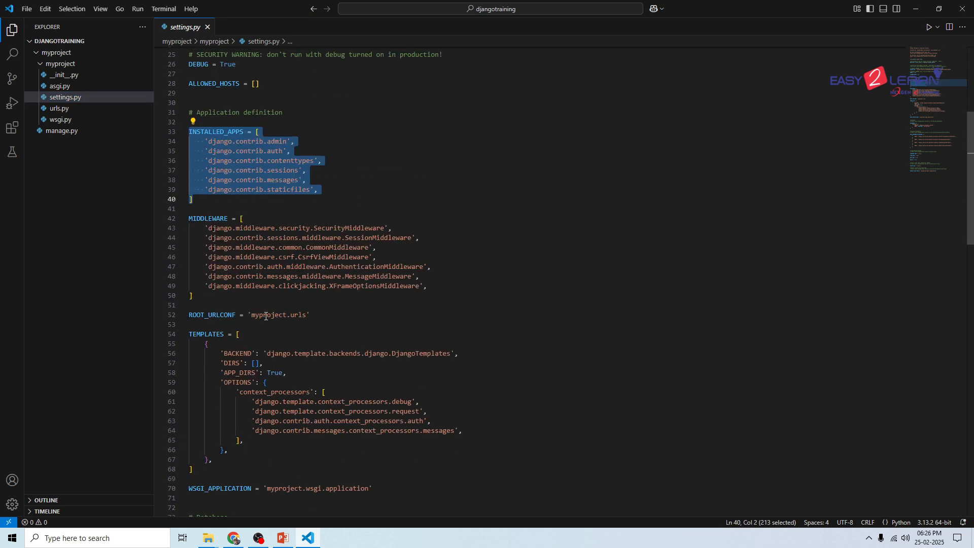
scroll("down", 3)
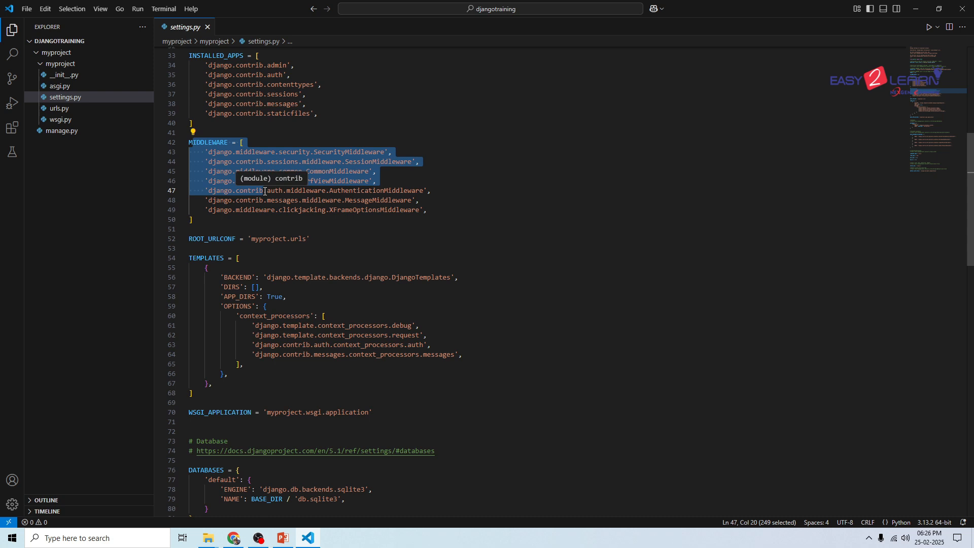
mouse_move(489, 284)
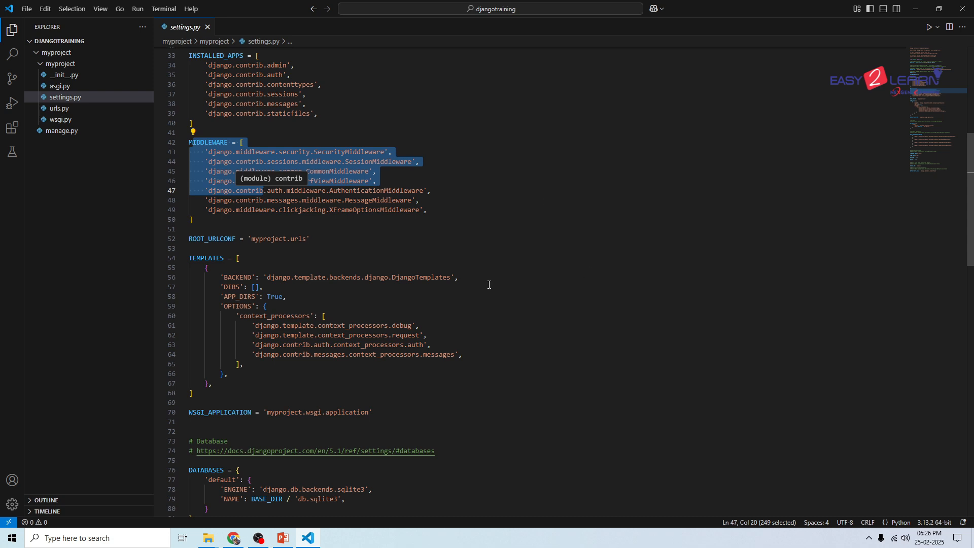
mouse_move(505, 273)
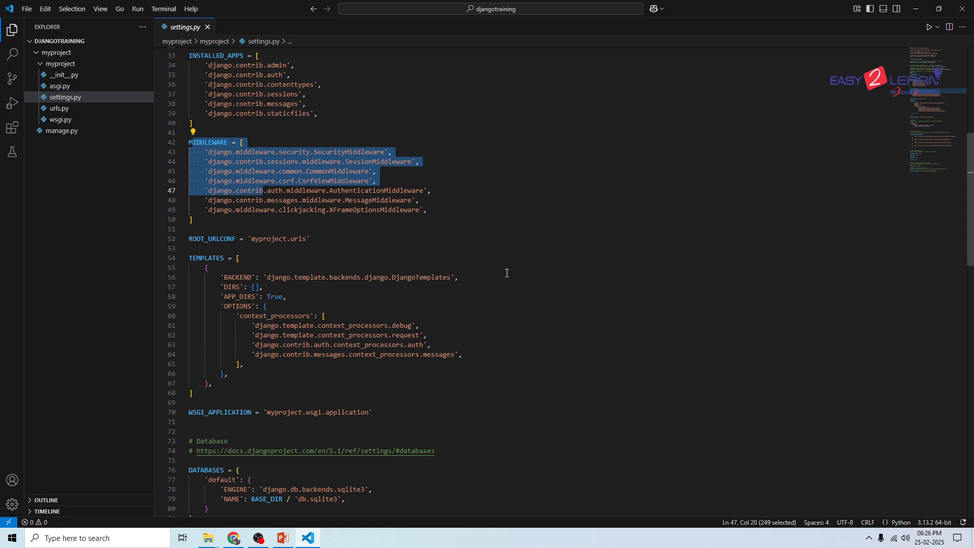
mouse_move(59, 108)
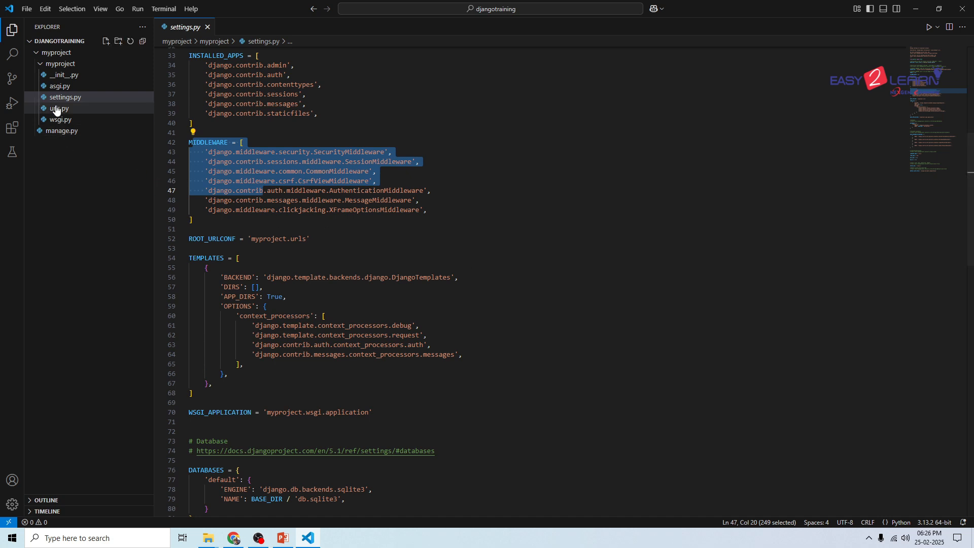
View urls.py and select the path('admin/', admin.site.urls) entry
left_click(59, 109)
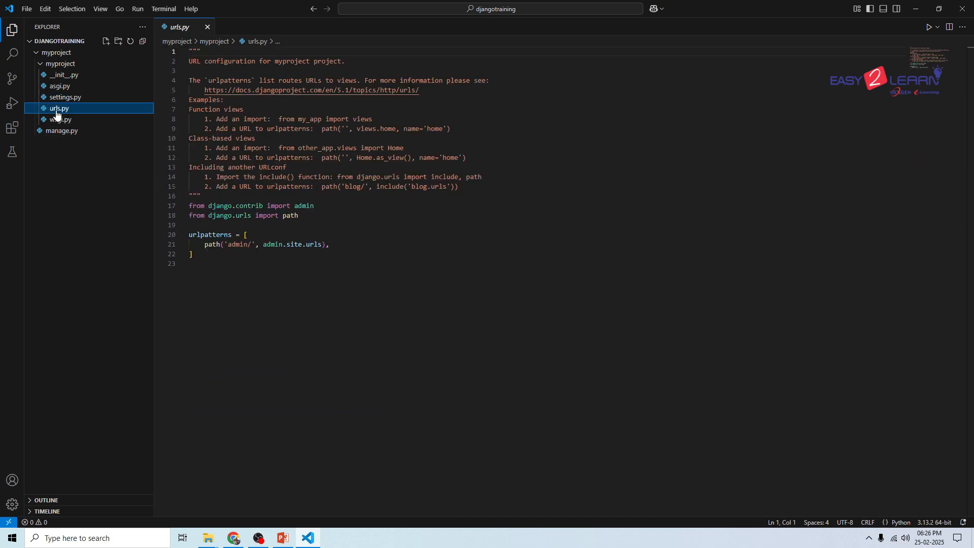
mouse_move(58, 115)
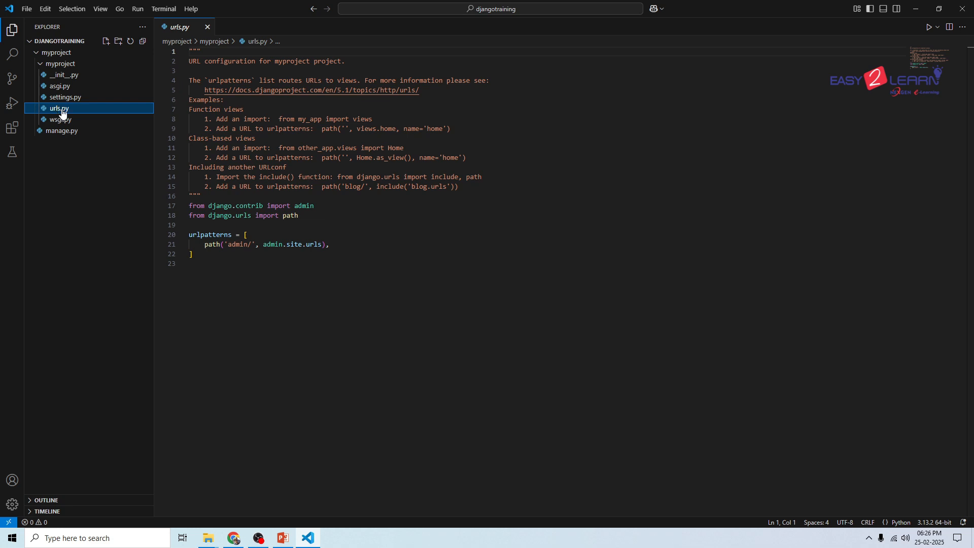
mouse_move(316, 263)
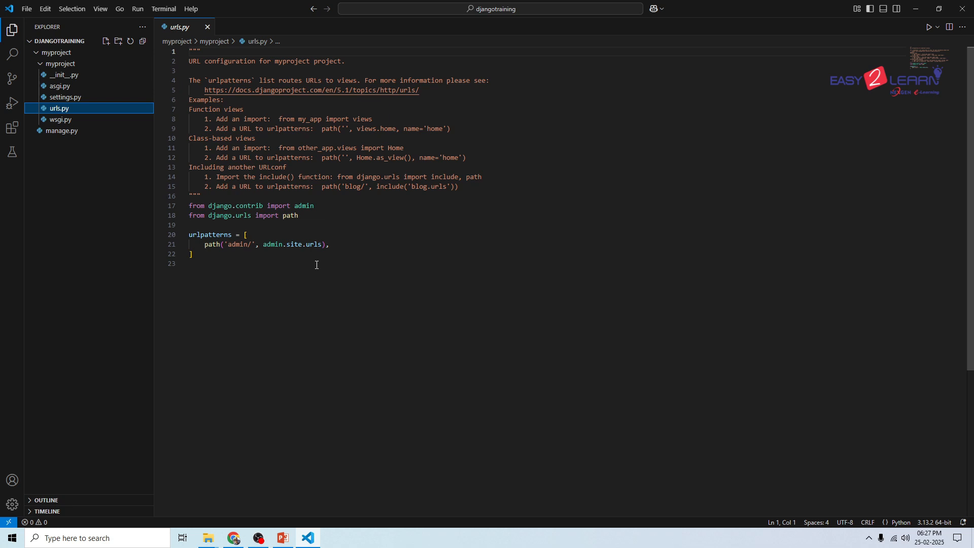
triple_click(242, 215)
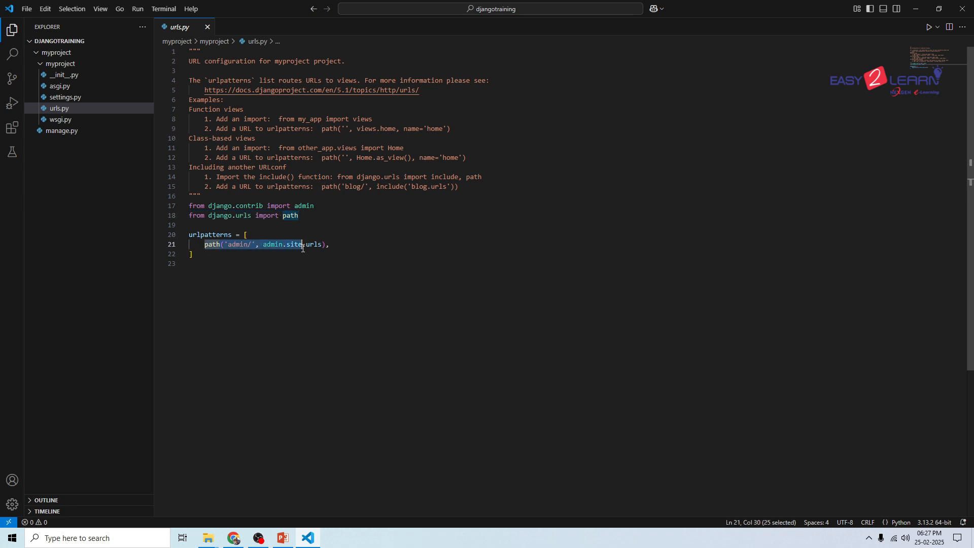
Look over asgi.py and wsgi.py, returning to asgi.py
left_click(59, 85)
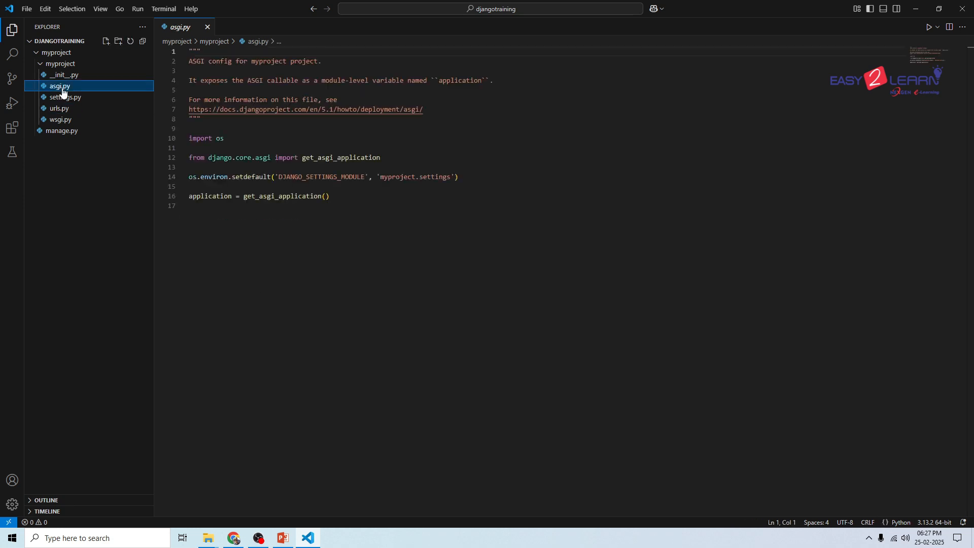
mouse_move(60, 119)
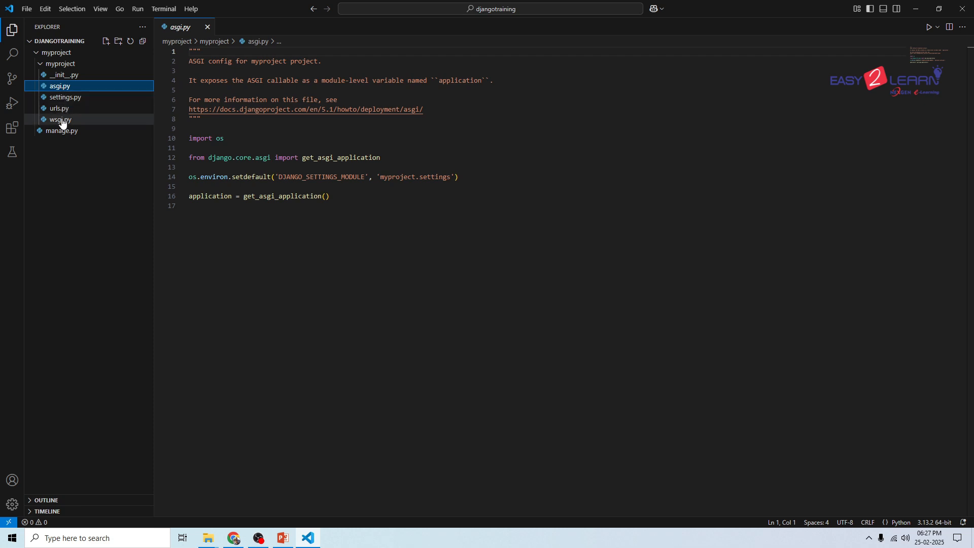
mouse_move(59, 119)
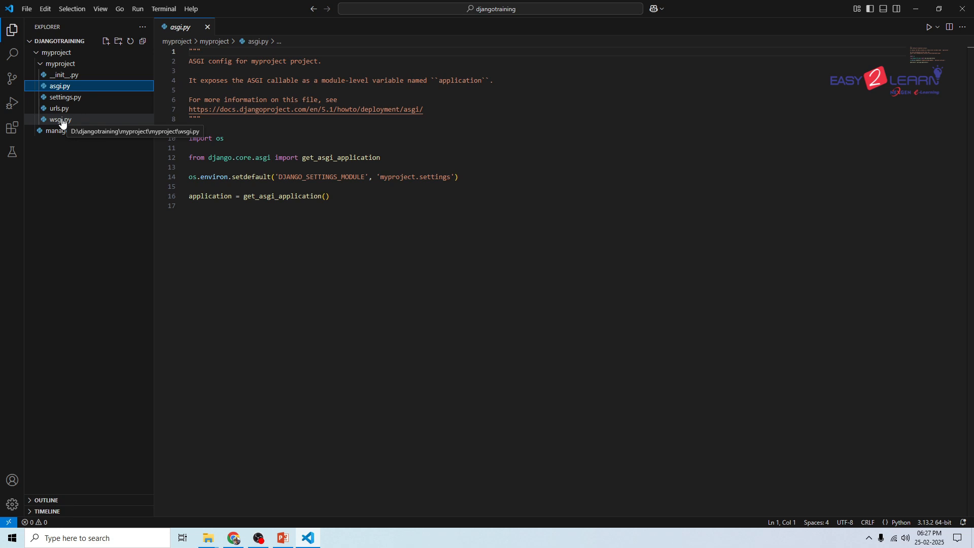
left_click(60, 120)
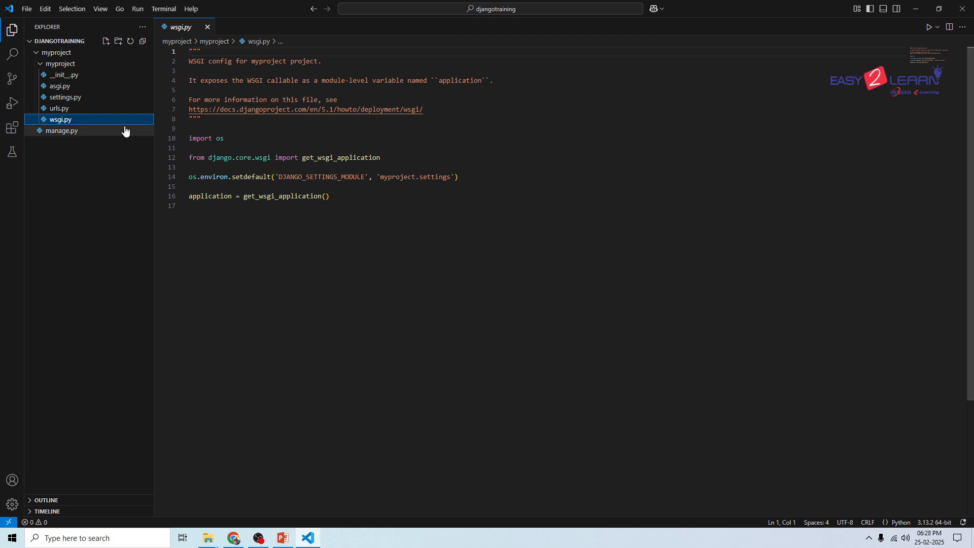
left_click(59, 86)
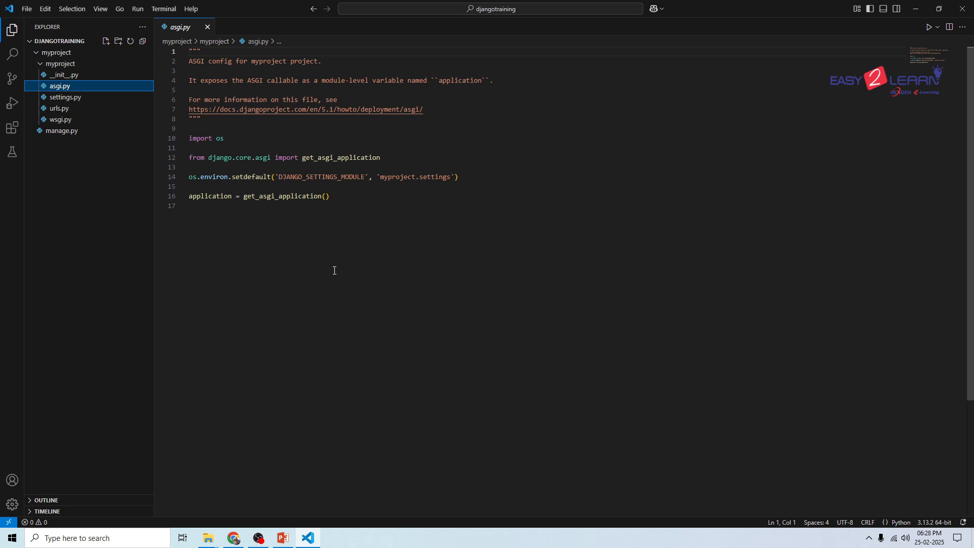
mouse_move(272, 443)
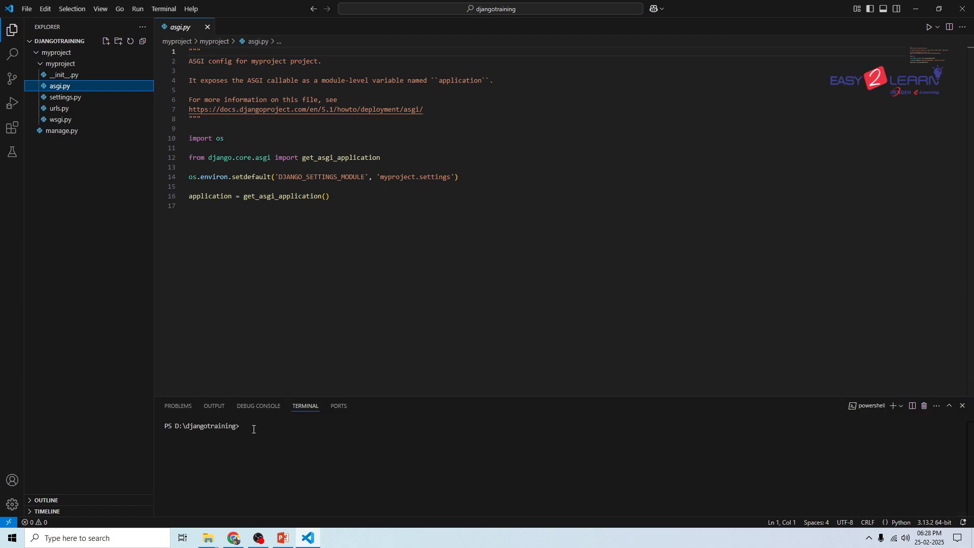
Start a Command Prompt terminal and move into the myproject folder
left_click(898, 406)
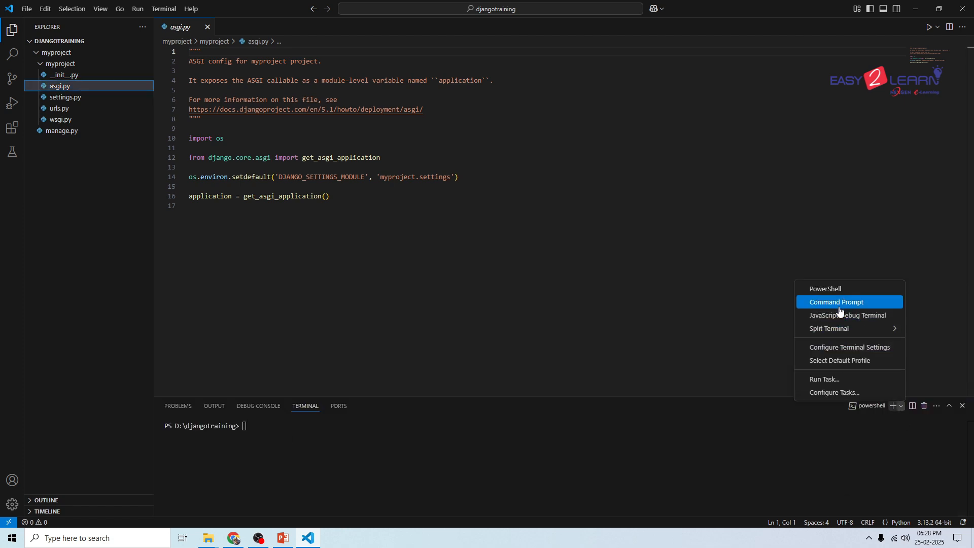
left_click(835, 301)
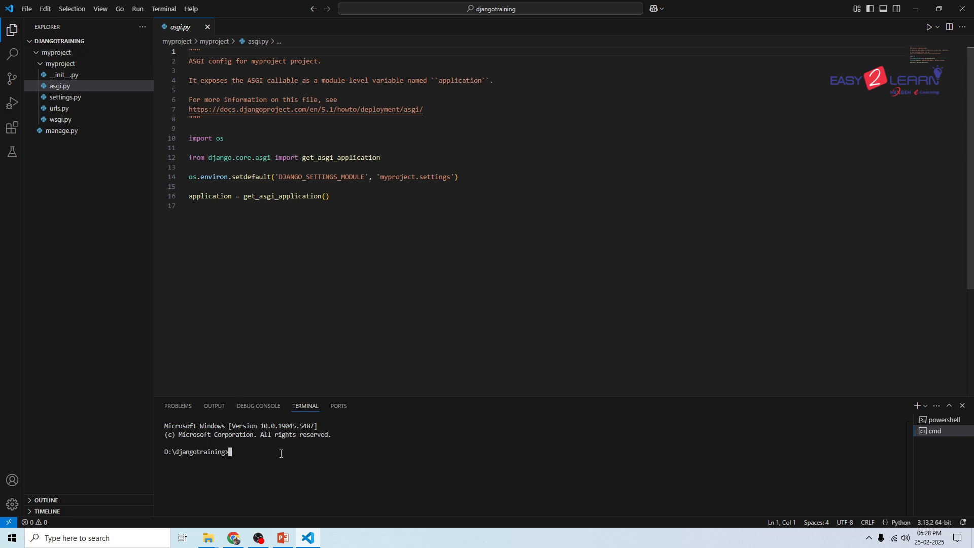
type("cd")
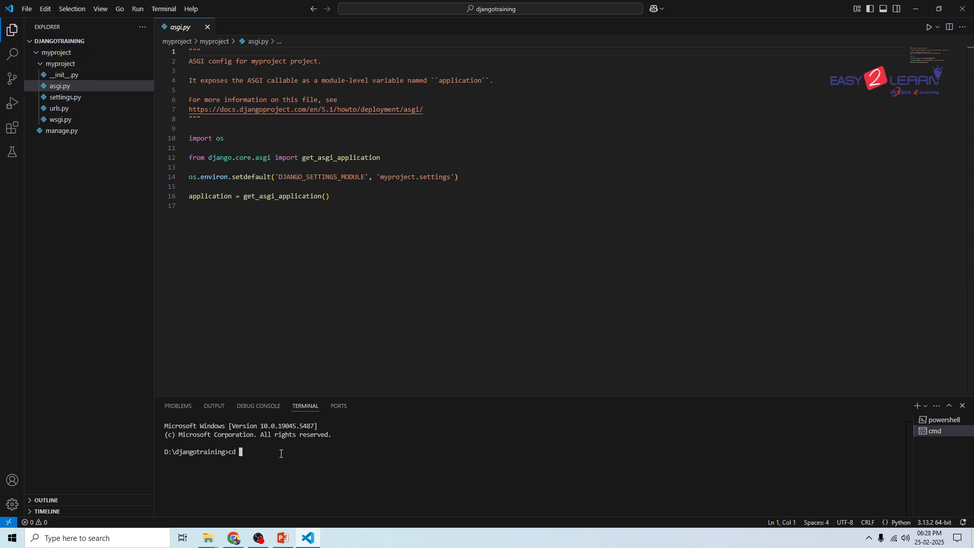
type("myproject")
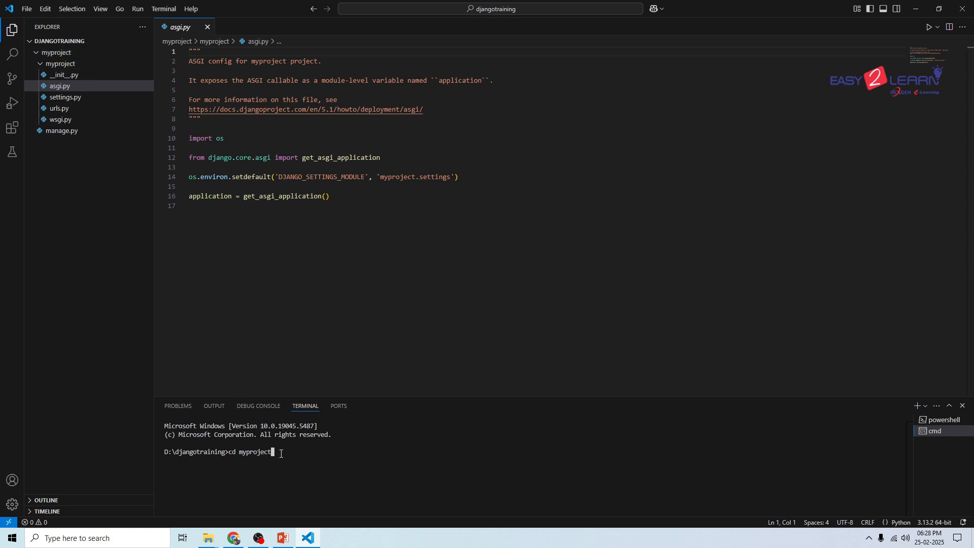
key("Return")
type("p")
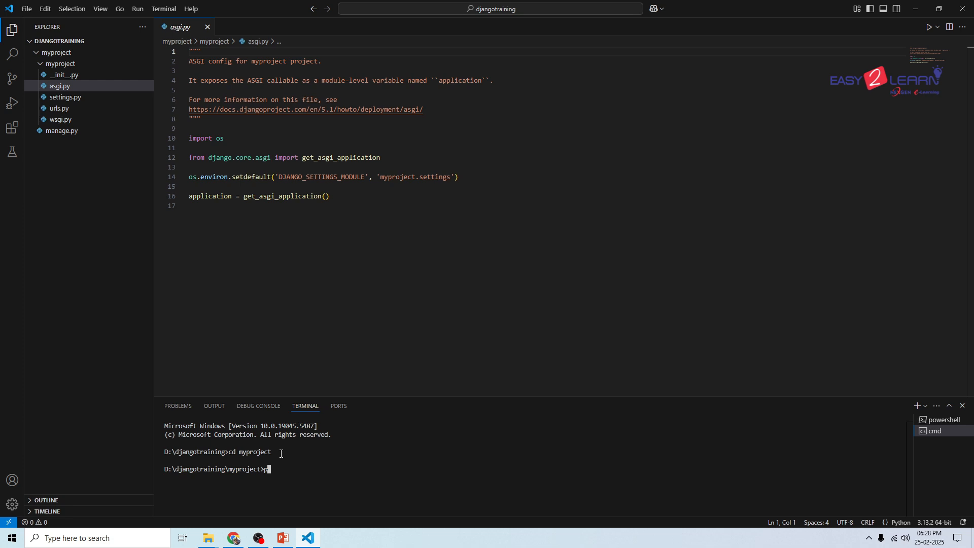
Run python manage.py runserver to serve the project at 127.0.0.1:8000
type("ython manage.py r")
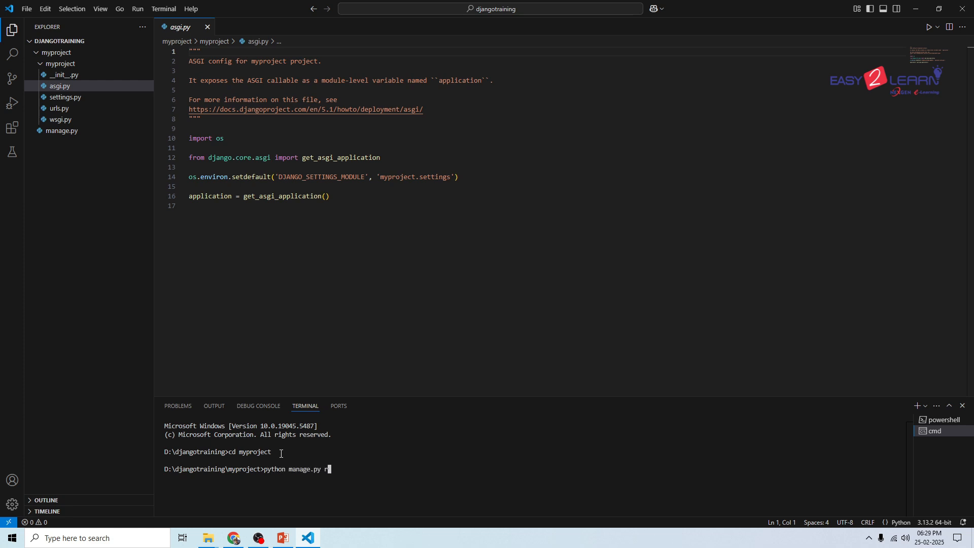
type("unserver")
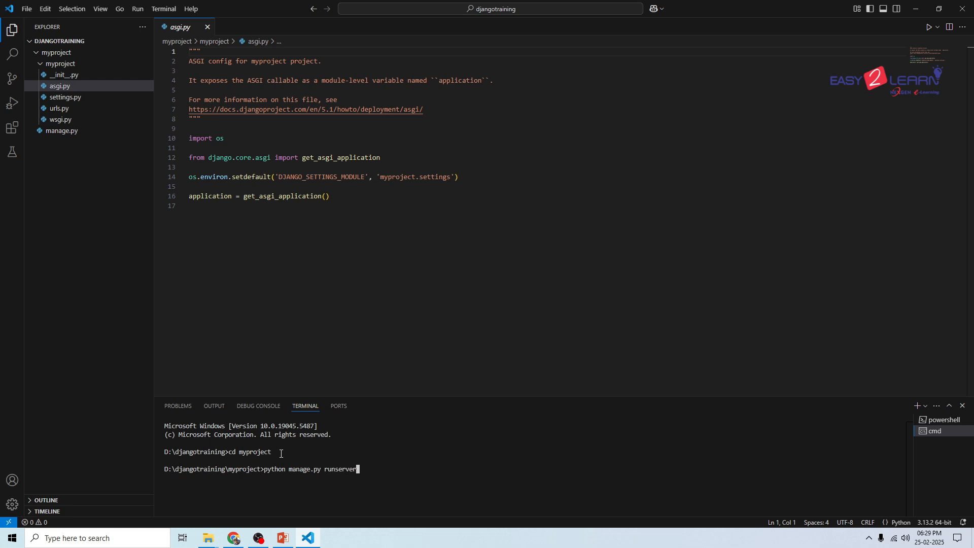
key("Return")
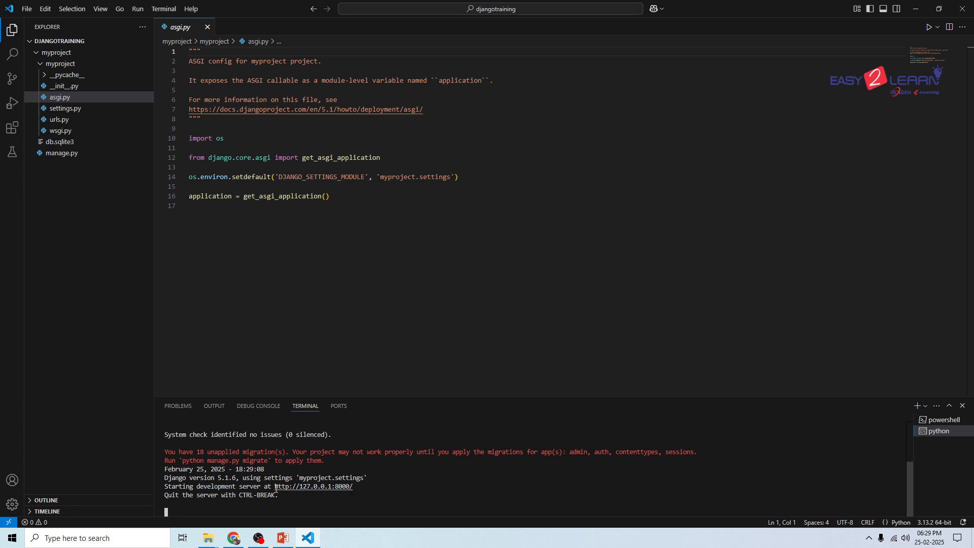
mouse_move(314, 486)
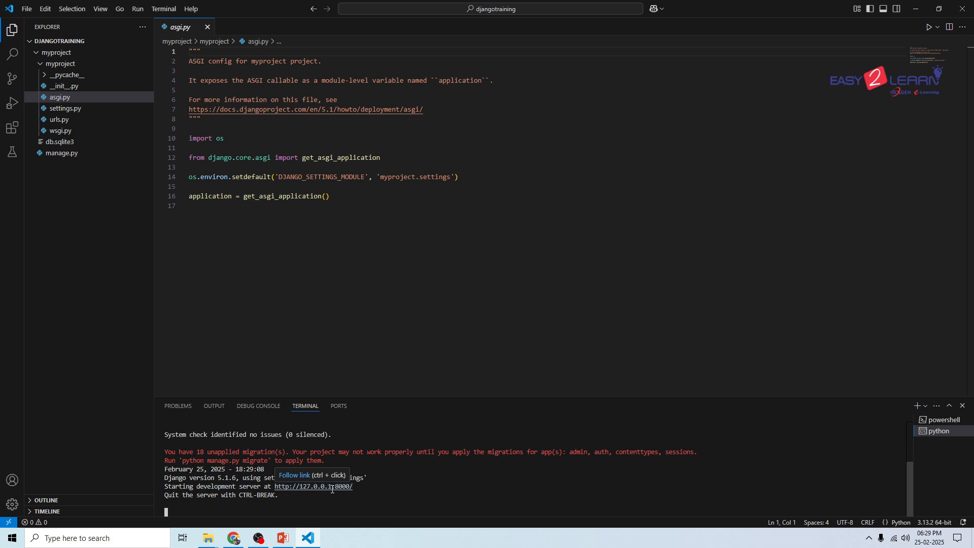
mouse_move(354, 487)
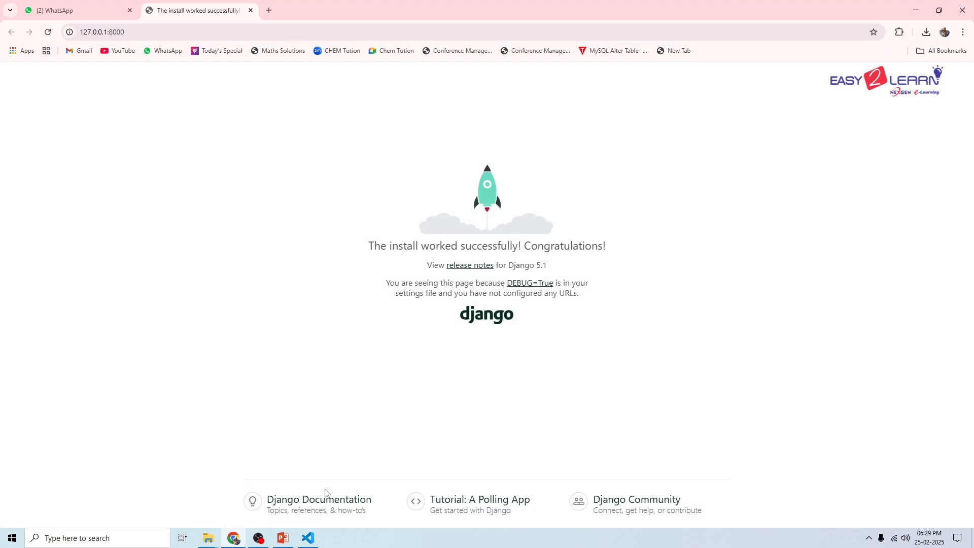
mouse_move(259, 443)
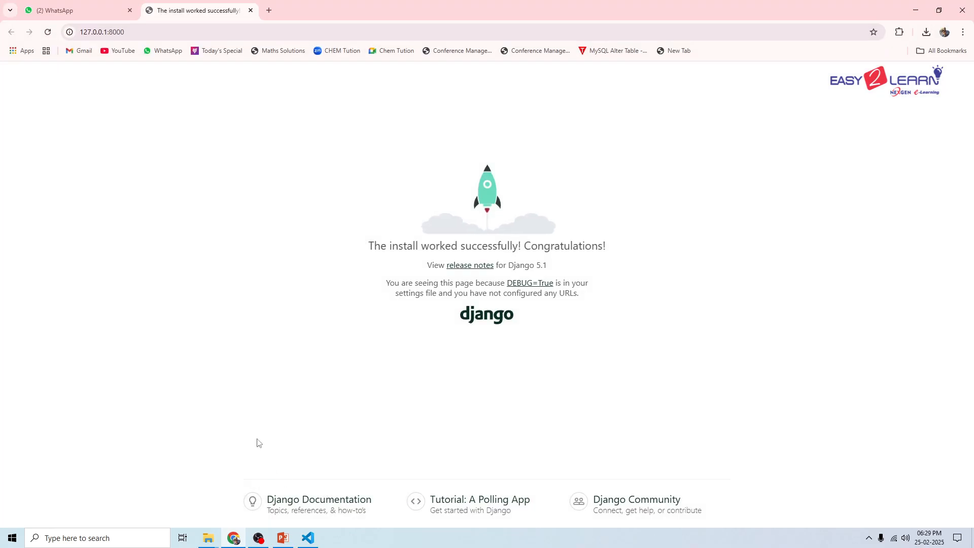
mouse_move(617, 249)
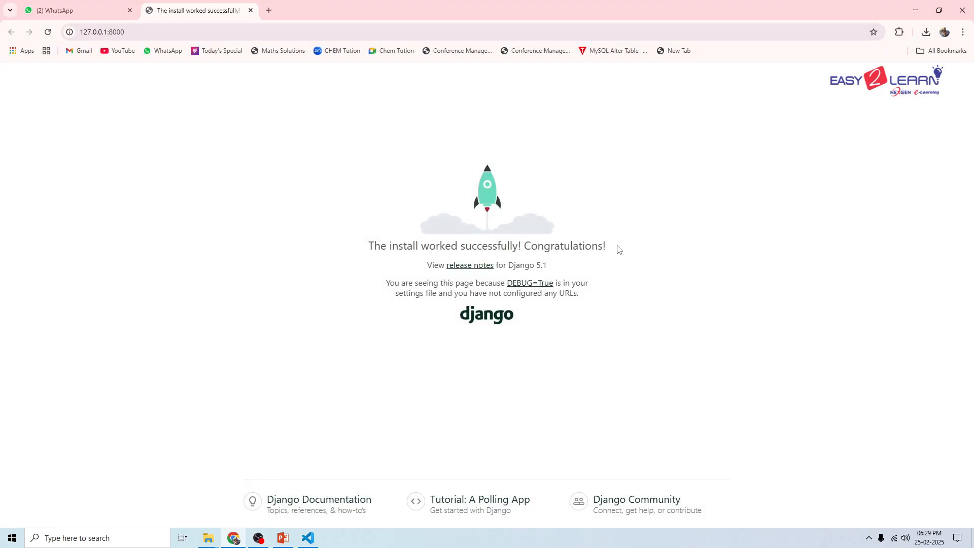
mouse_move(637, 321)
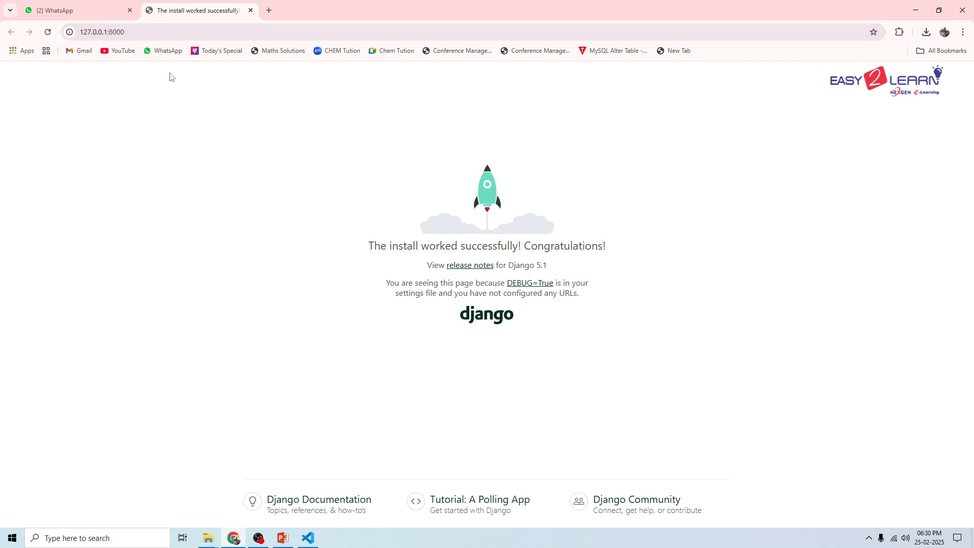
Return to the VS Code terminal after viewing the Django welcome page at 127.0.0.1:8000
left_click(307, 537)
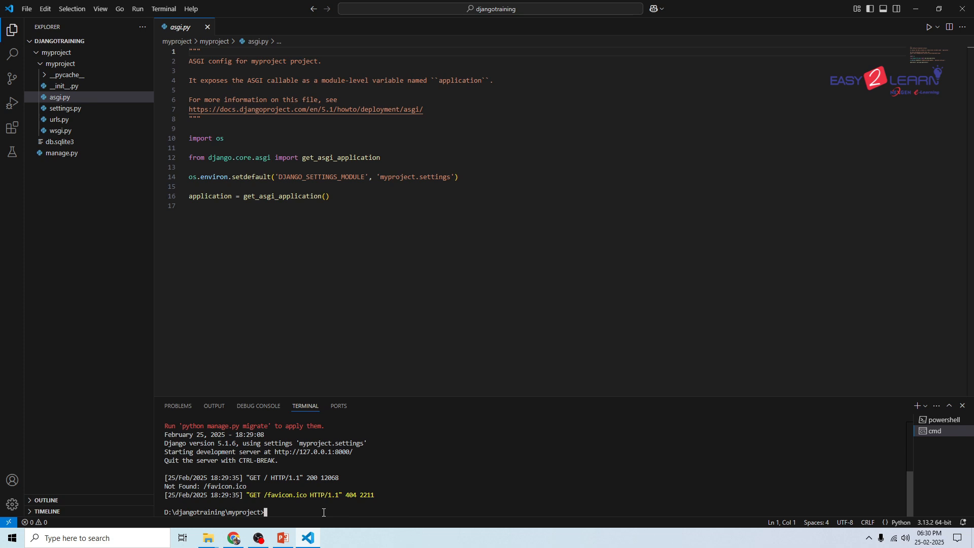
Run 'python manage.py runserver 8080' in the terminal to restart the server on port 8080
double_click(343, 452)
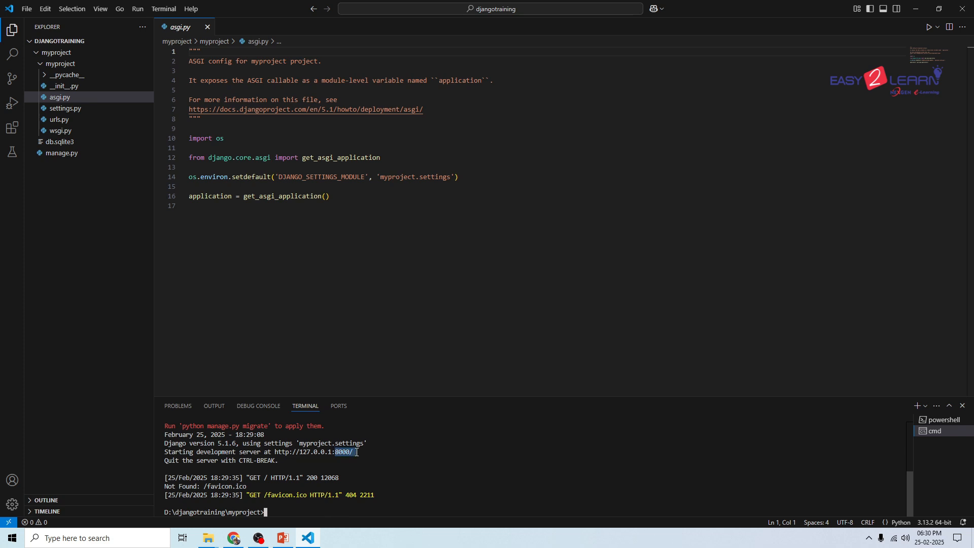
type("python")
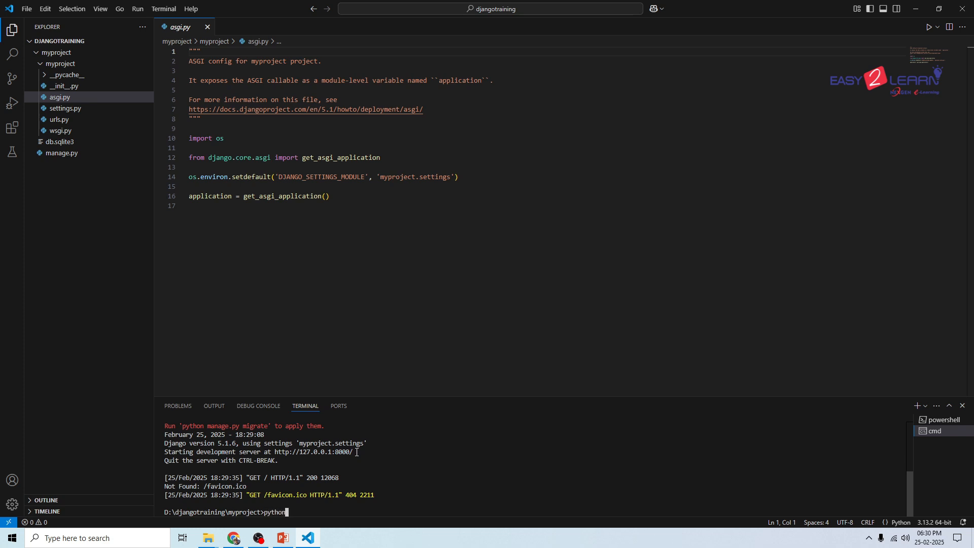
type("manage.py")
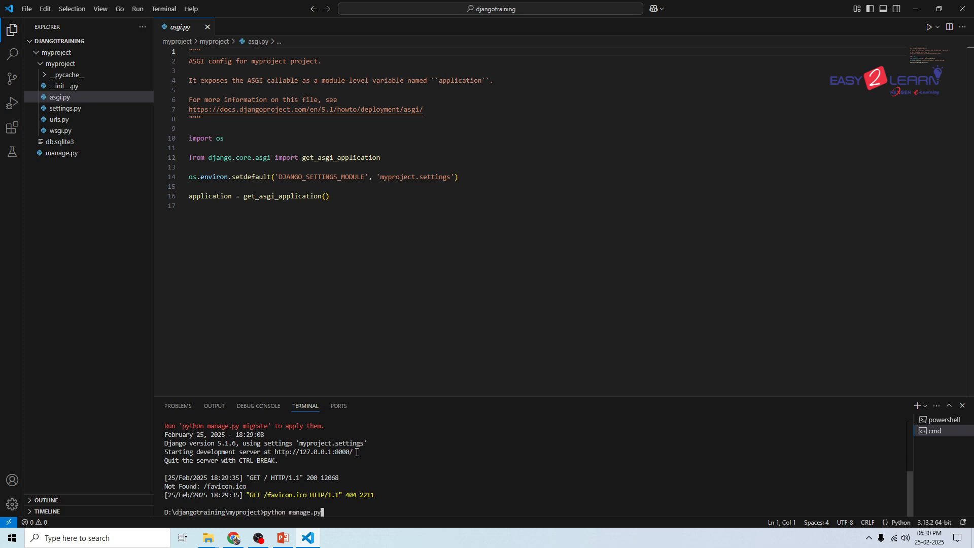
type("ru")
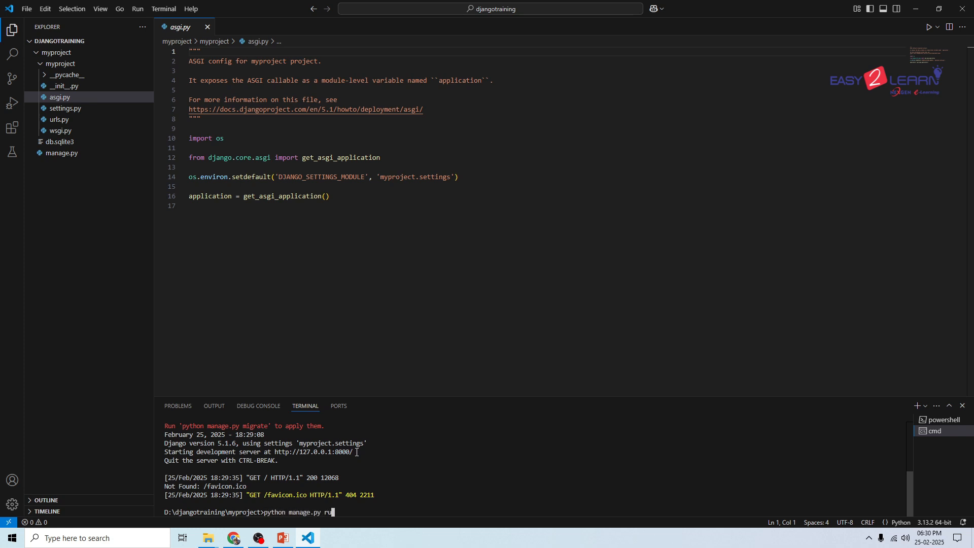
type("nserver 8080")
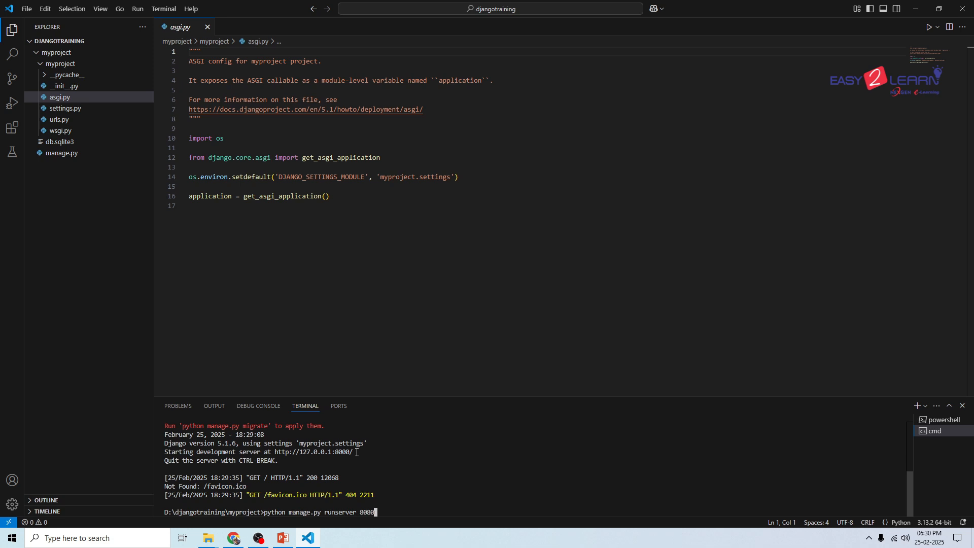
key("Return")
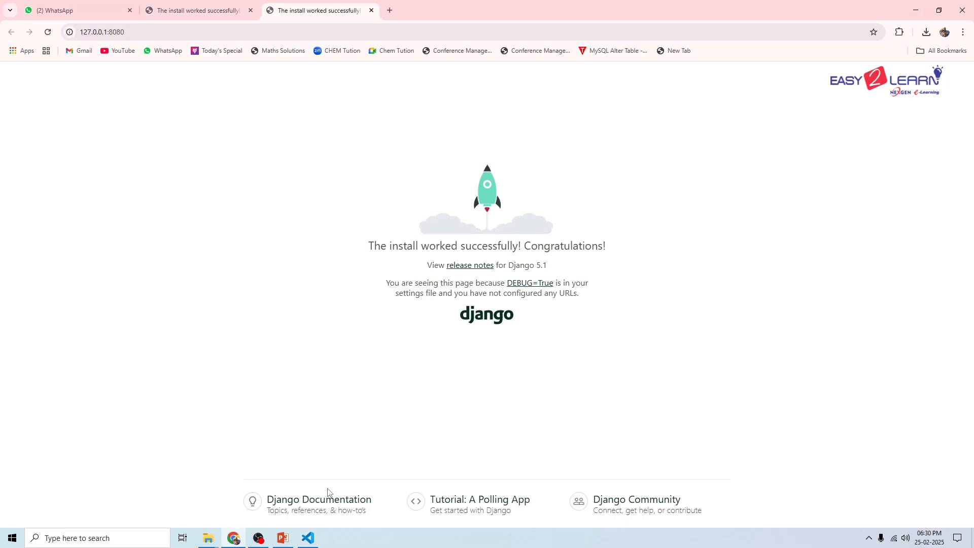
mouse_move(194, 114)
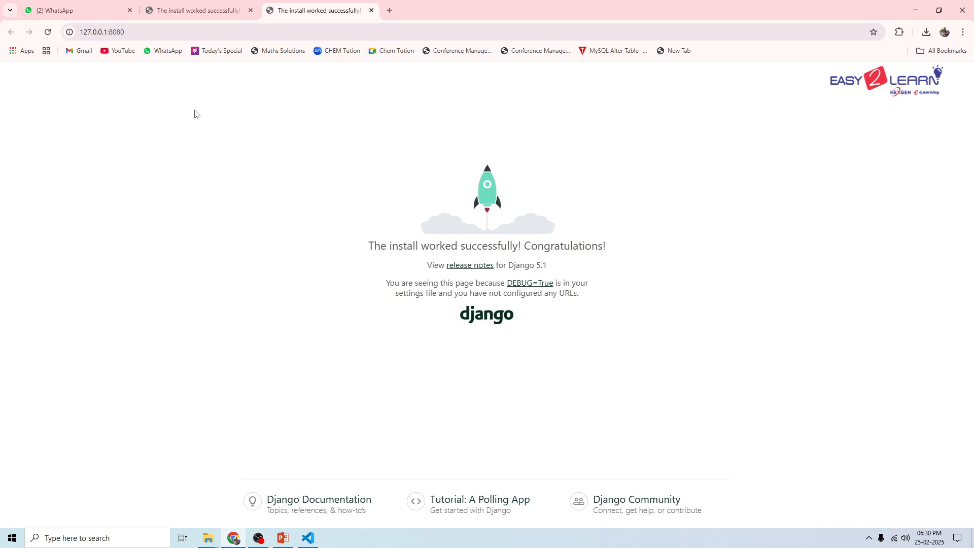
mouse_move(276, 237)
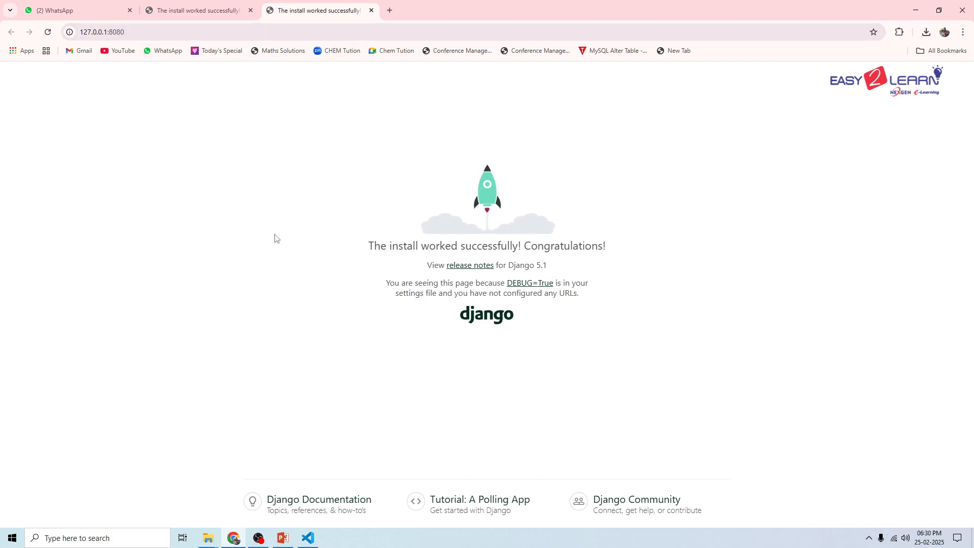